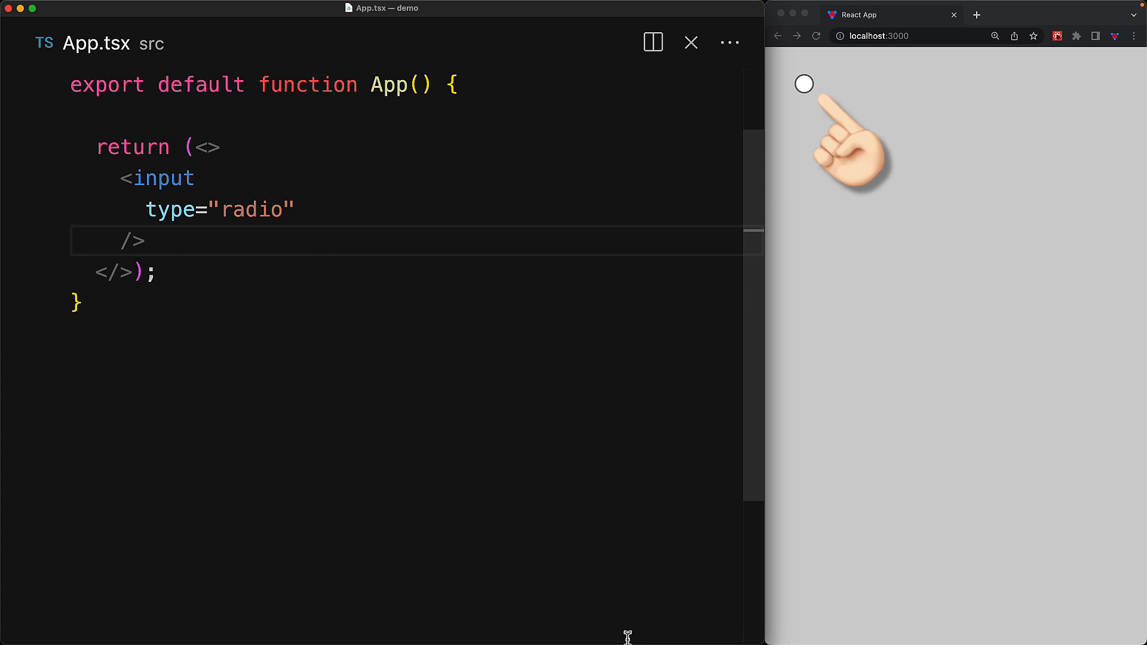
# Try checked={true} then false on the radio input, remove it, and turn the preview radio on
pyautogui.press('enter')
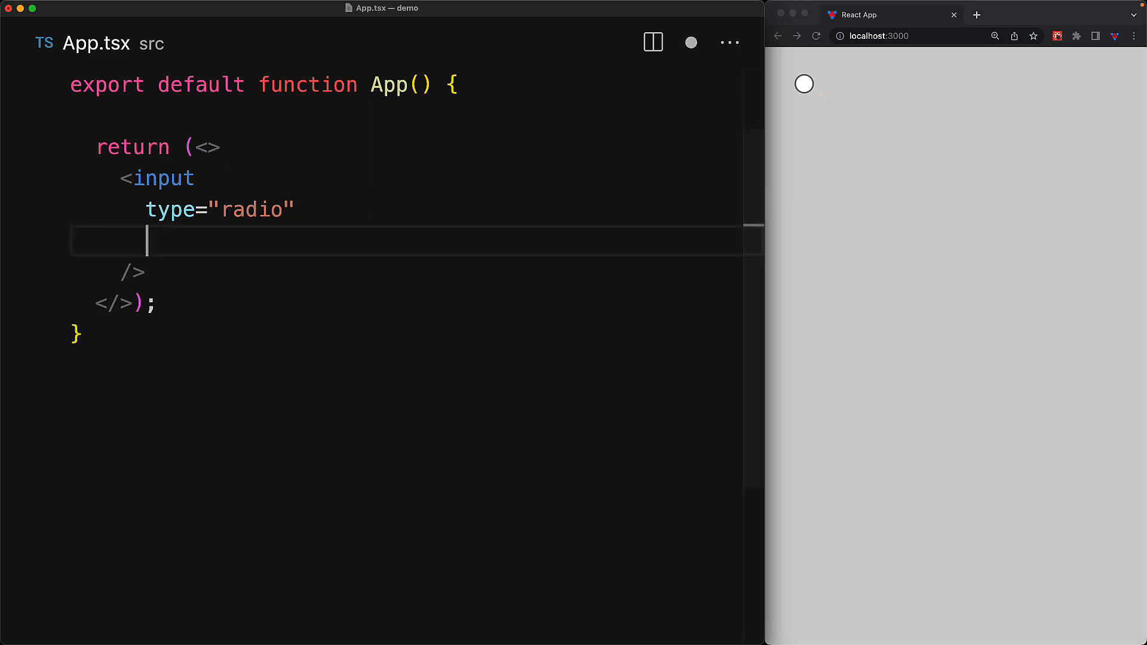
pyautogui.write('checked={true}')
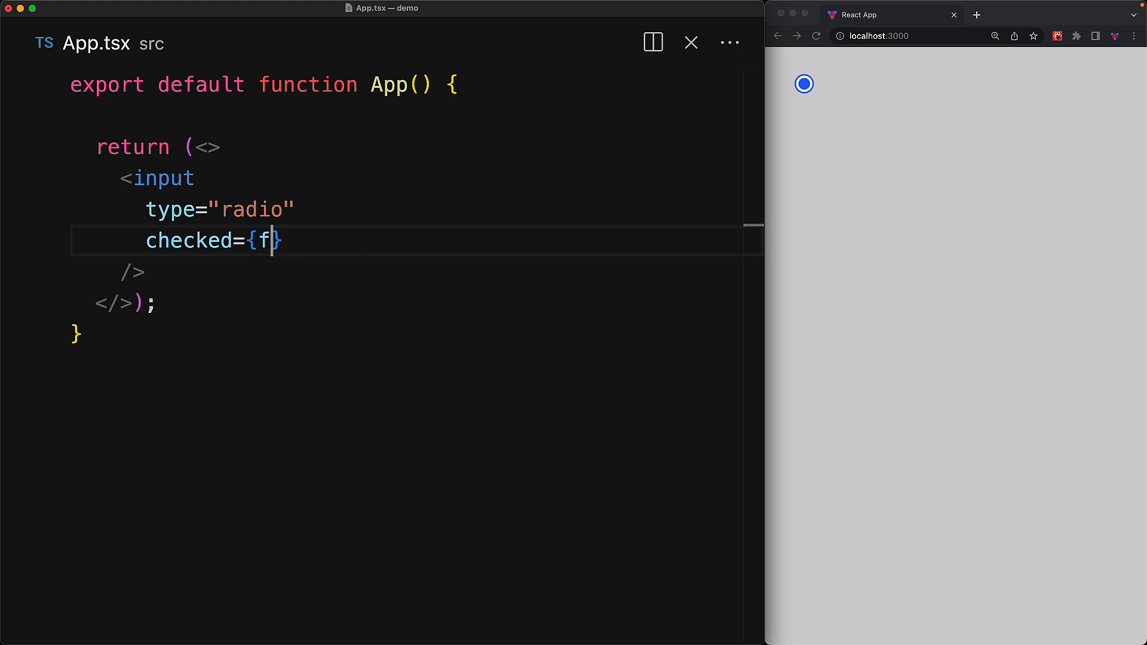
pyautogui.write('alse')
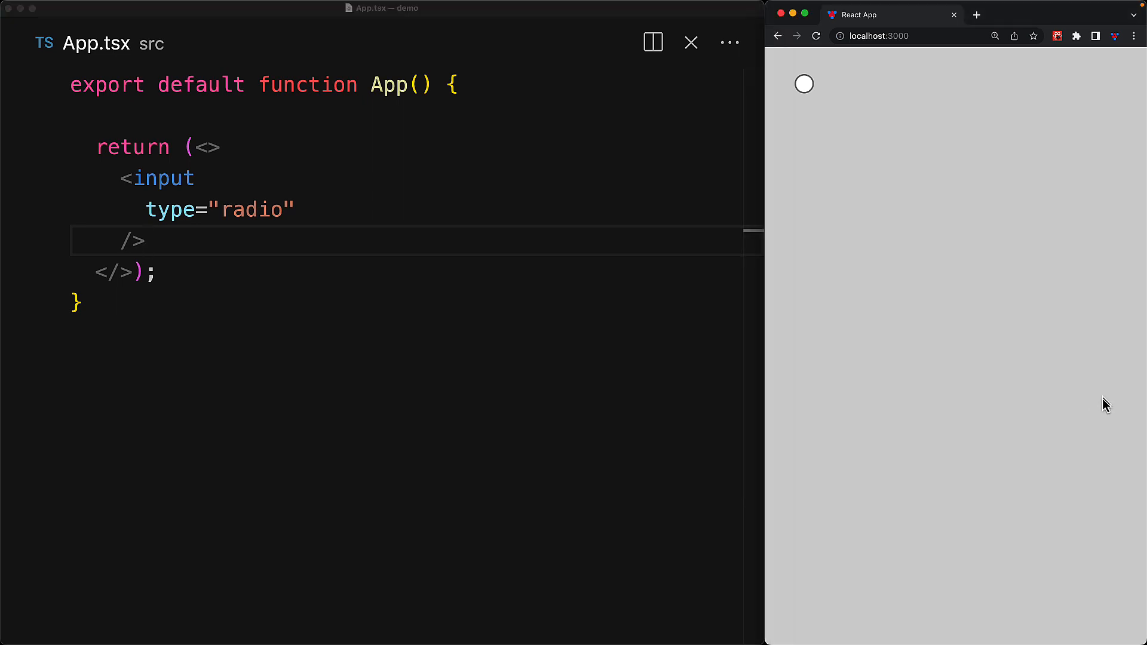
pyautogui.click(802, 84)
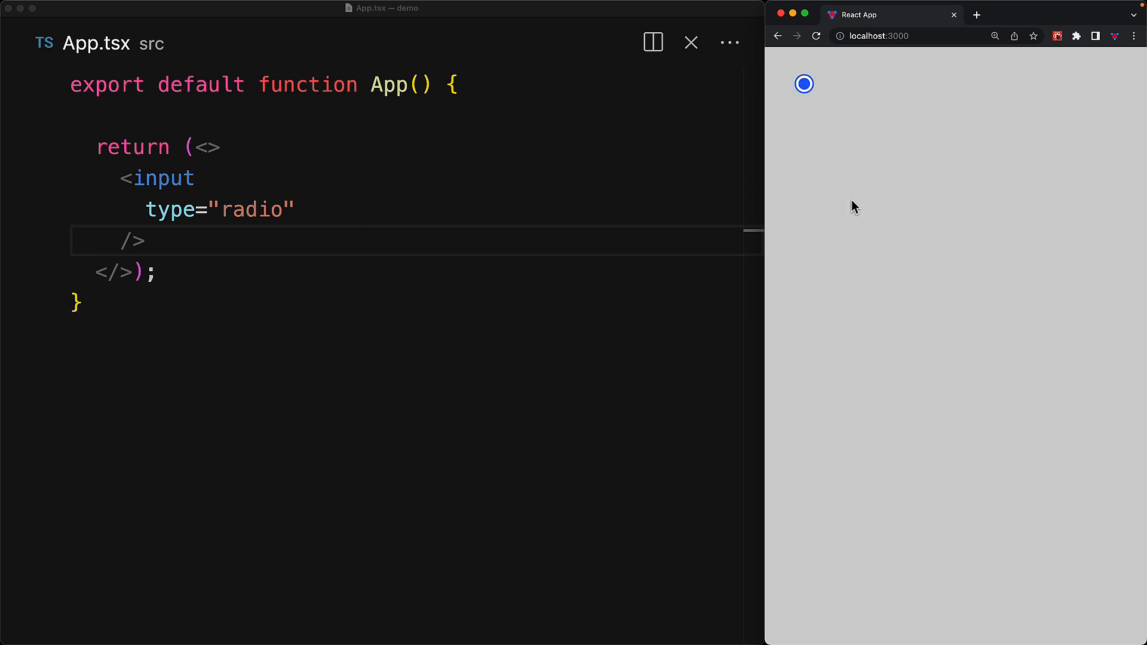
pyautogui.moveTo(866, 225)
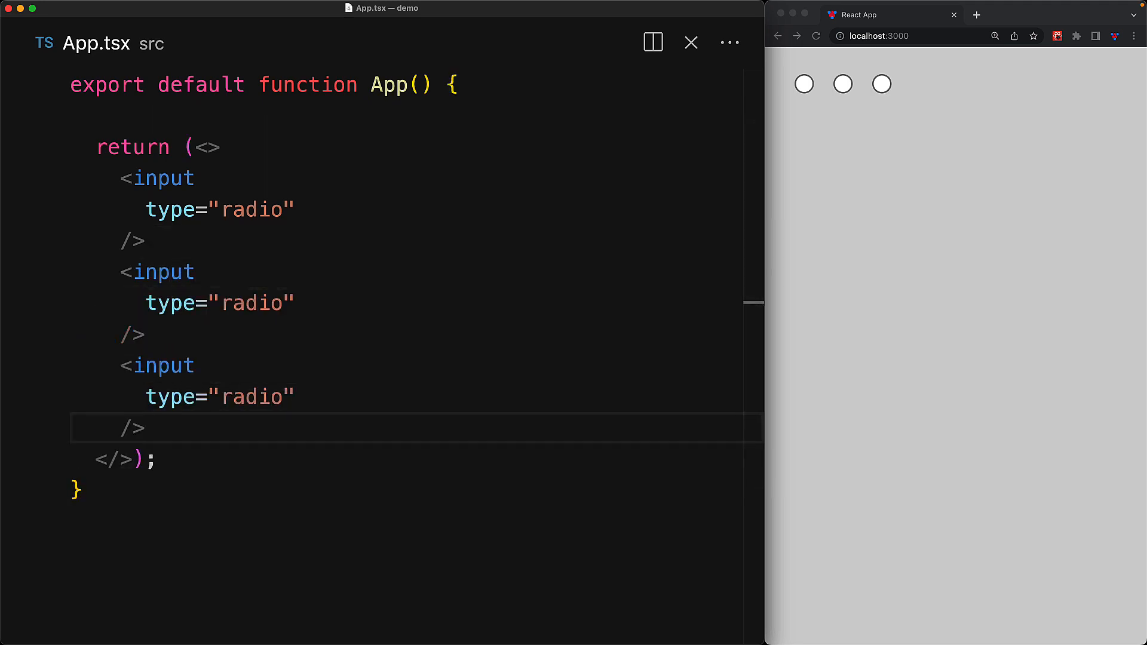
pyautogui.moveTo(1101, 327)
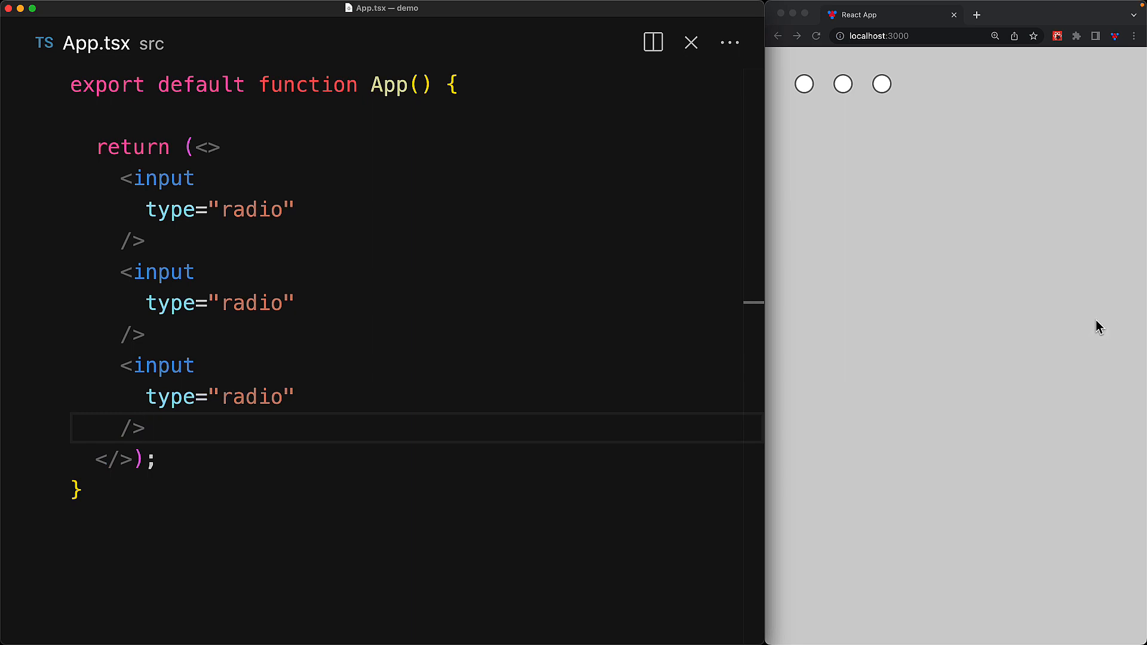
# Add name="gender" to the radio inputs and confirm in the preview that only one stays on
pyautogui.click(802, 84)
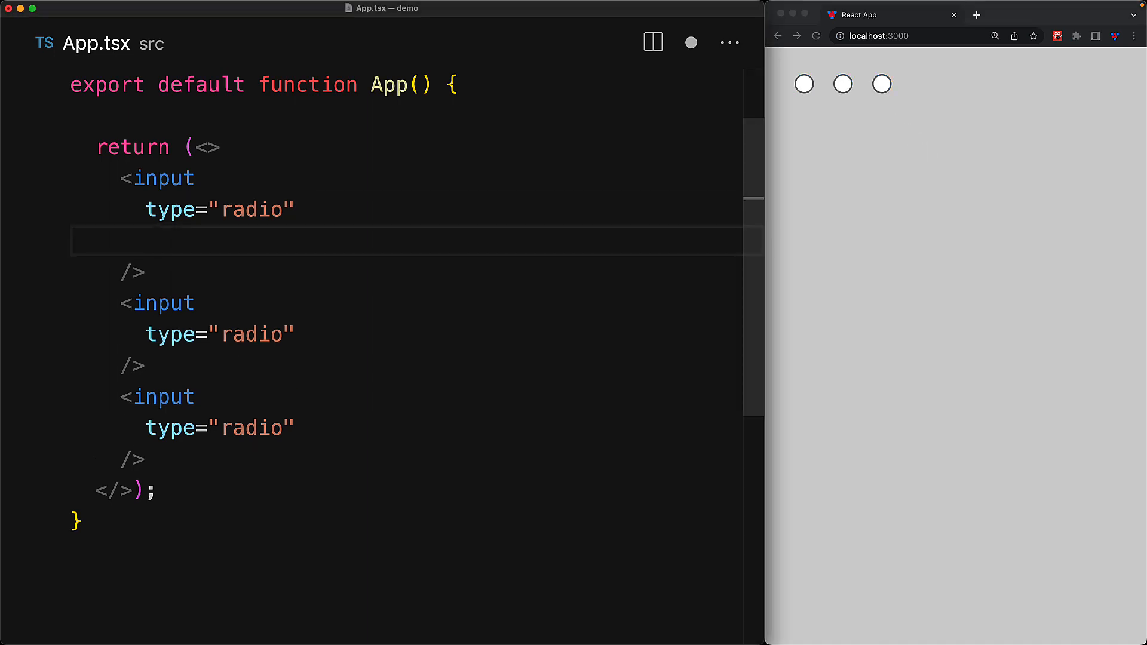
pyautogui.write('name="gender"')
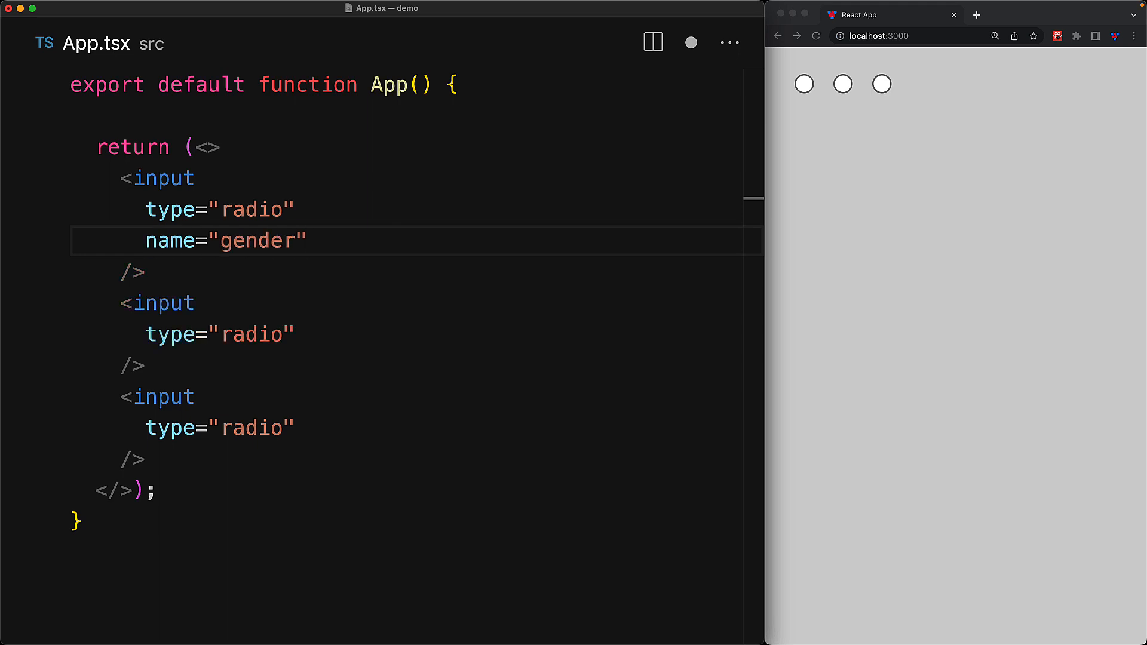
pyautogui.press('Enter')
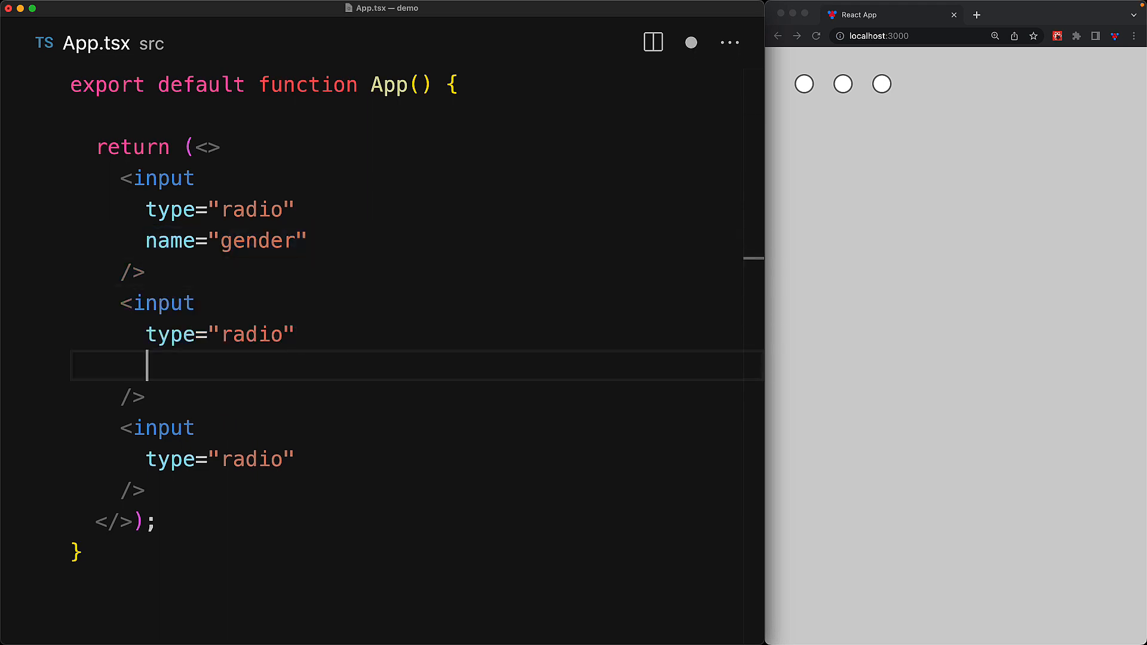
pyautogui.write('name="gender"')
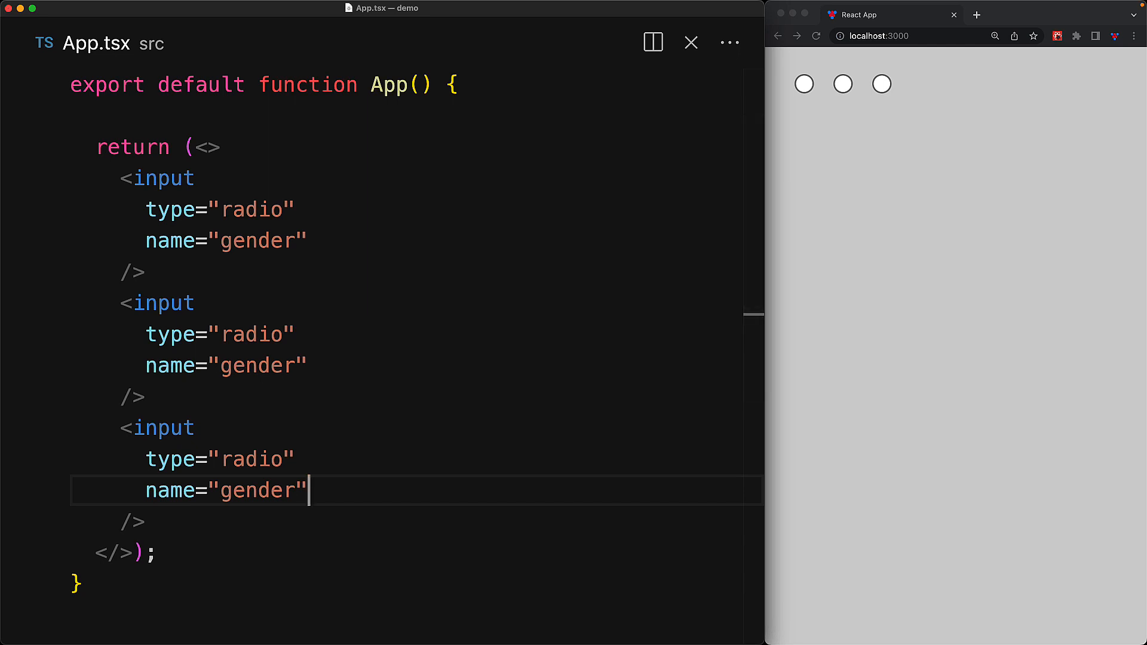
pyautogui.moveTo(992, 330)
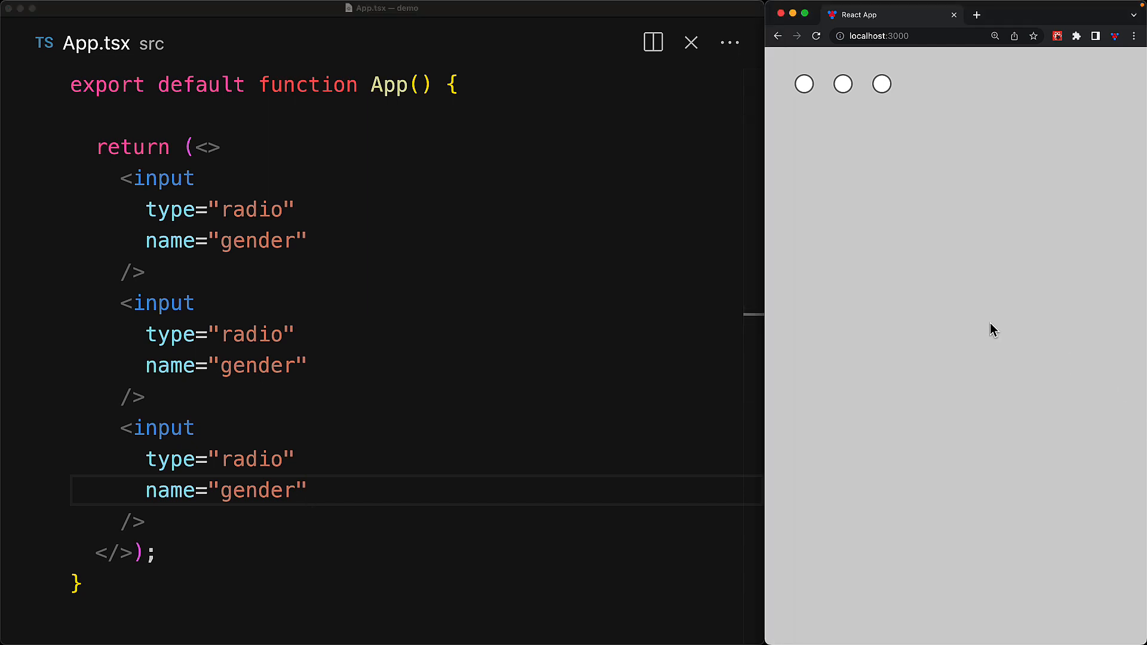
pyautogui.click(803, 84)
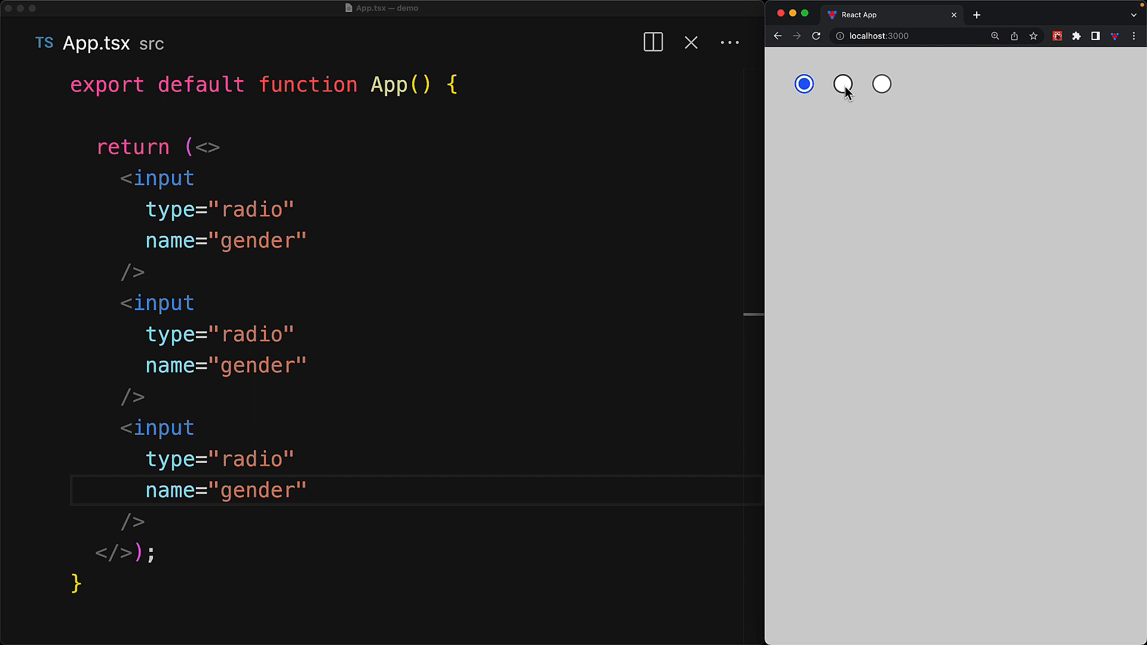
pyautogui.click(882, 84)
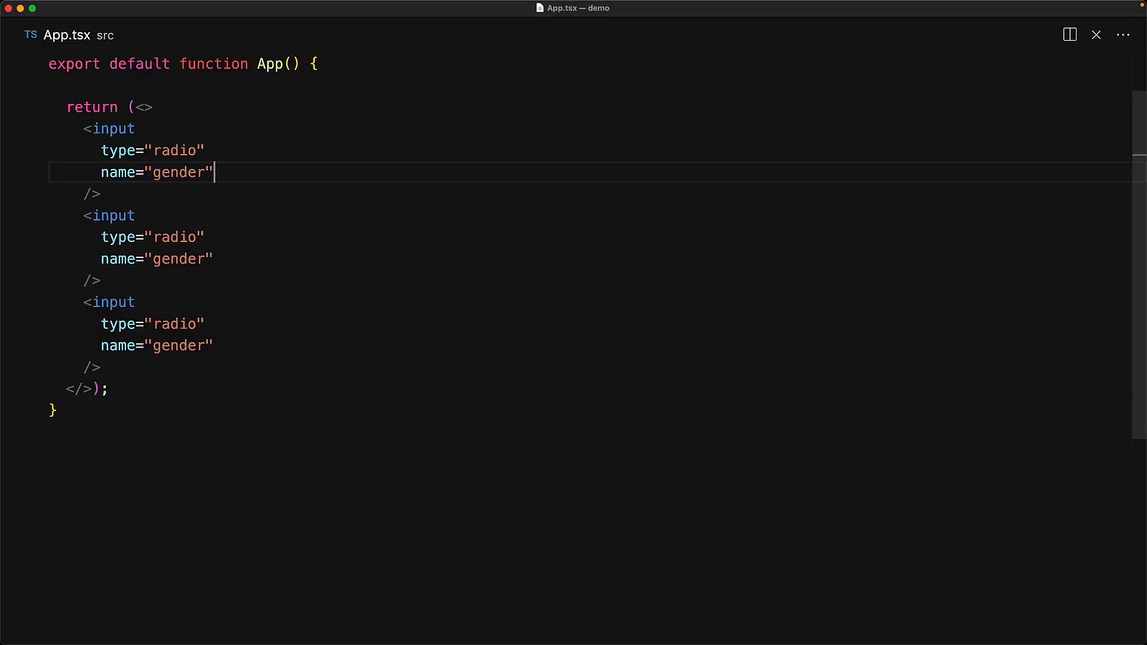
# Give the radios values male, female, other with label text Male, Female, Other
pyautogui.write('value=""')
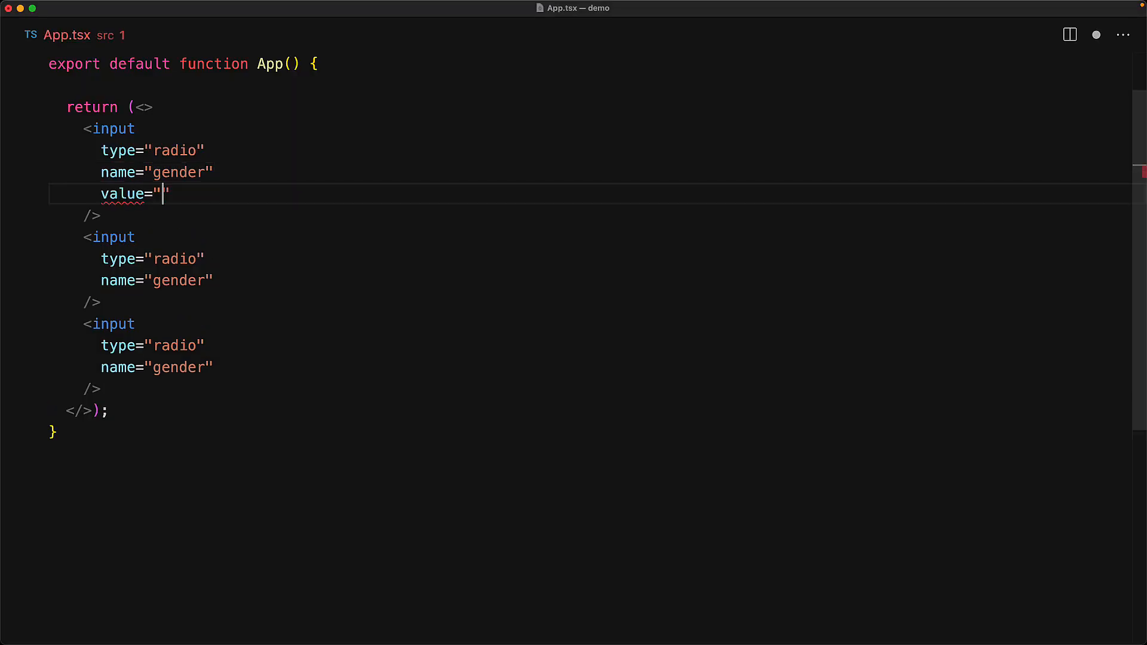
pyautogui.write('male')
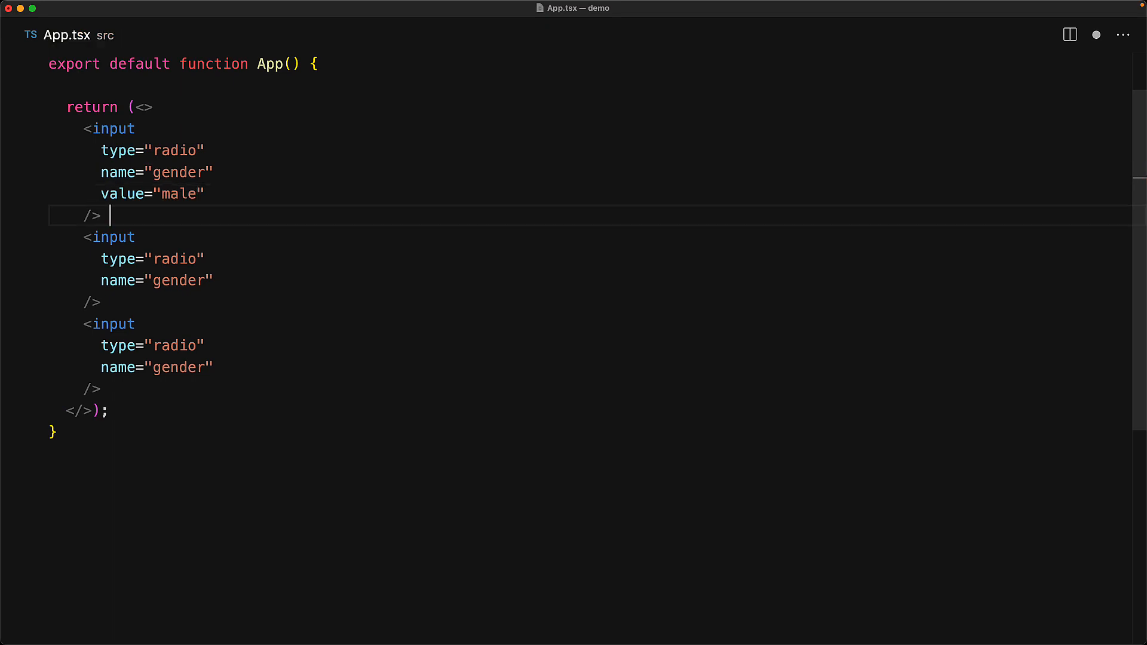
pyautogui.write('Male')
pyautogui.click(590, 302)
pyautogui.write(' Fe')
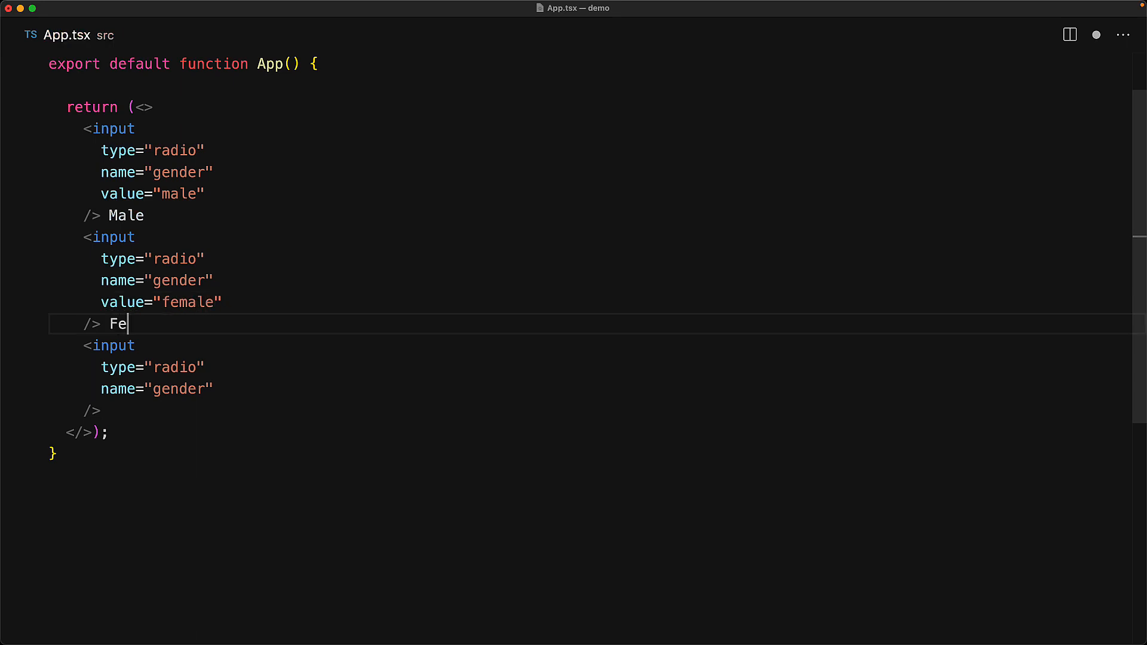
pyautogui.write('male')
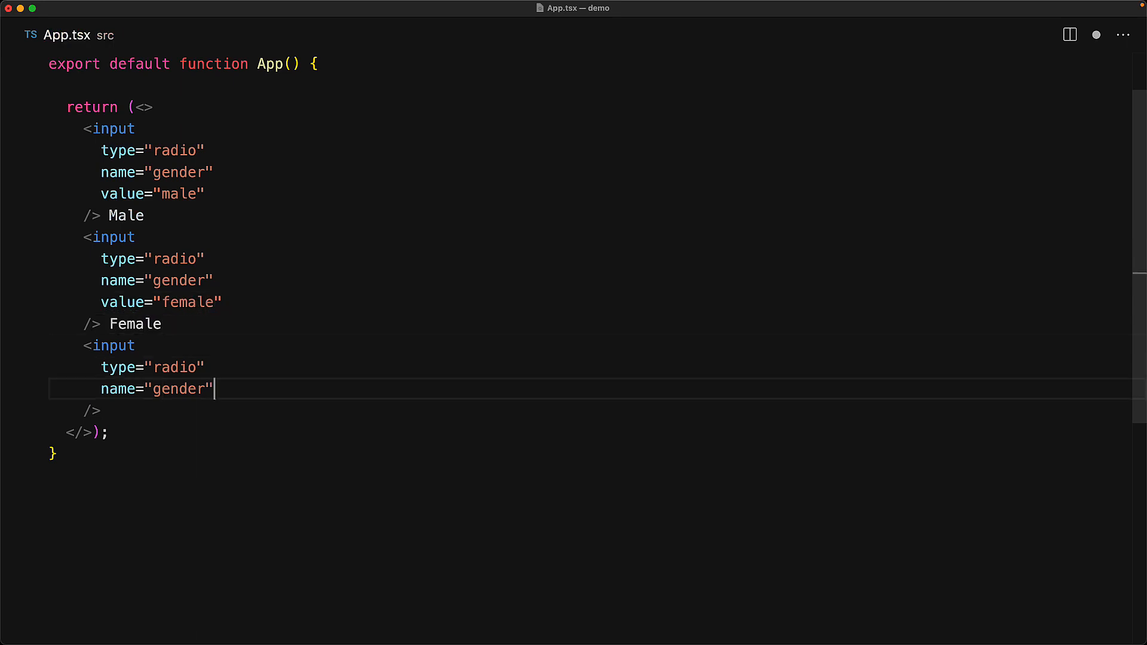
pyautogui.write('value="o"')
pyautogui.click(597, 410)
pyautogui.write(' Other')
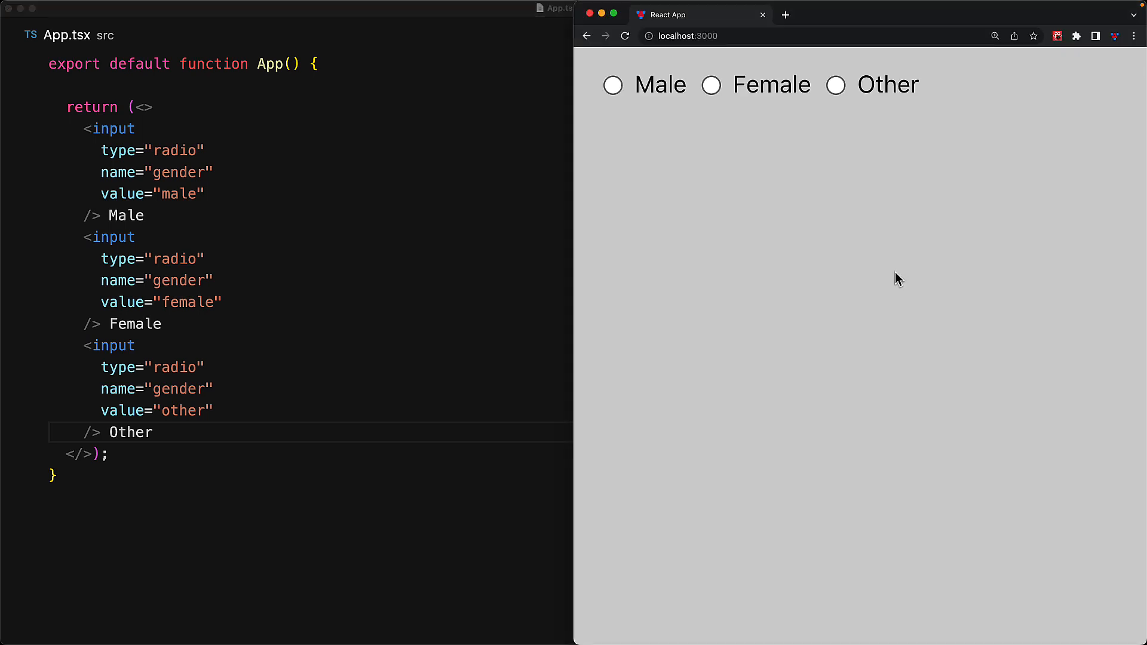
# Choose Female then Other in the preview and try selecting the Female label text
pyautogui.click(709, 85)
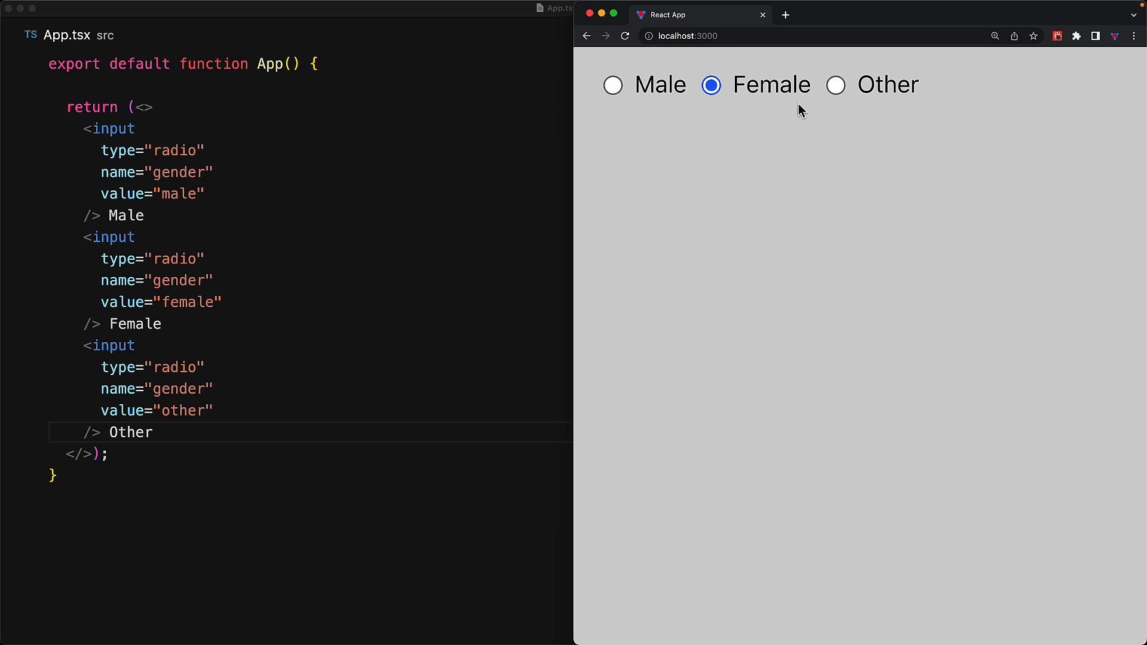
pyautogui.click(835, 85)
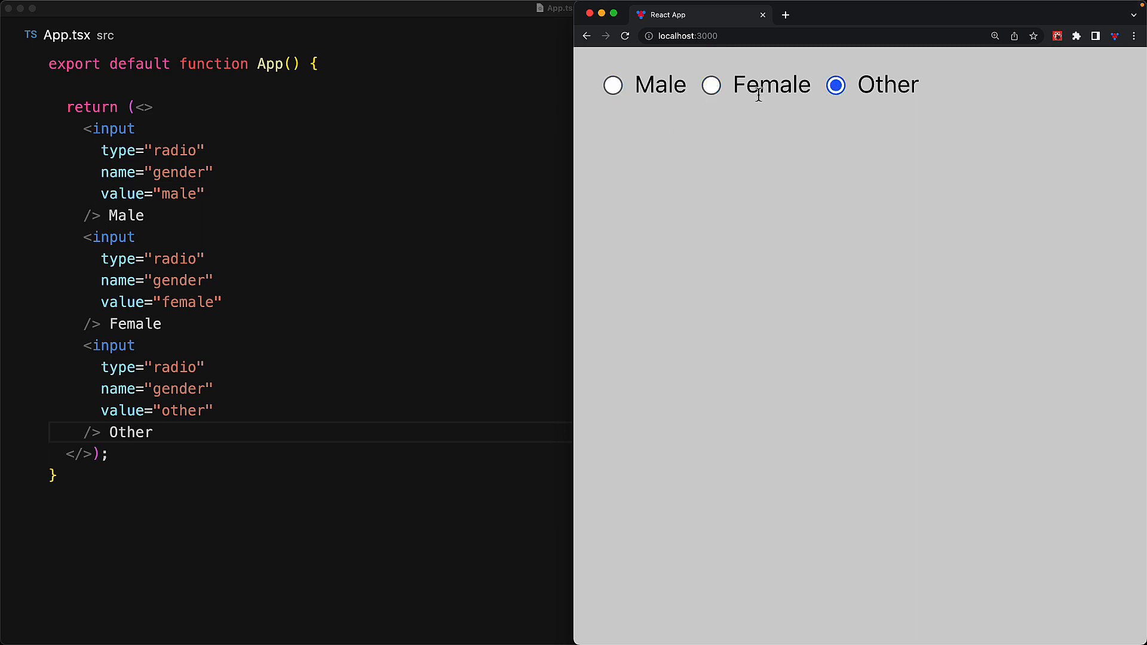
pyautogui.doubleClick(659, 83)
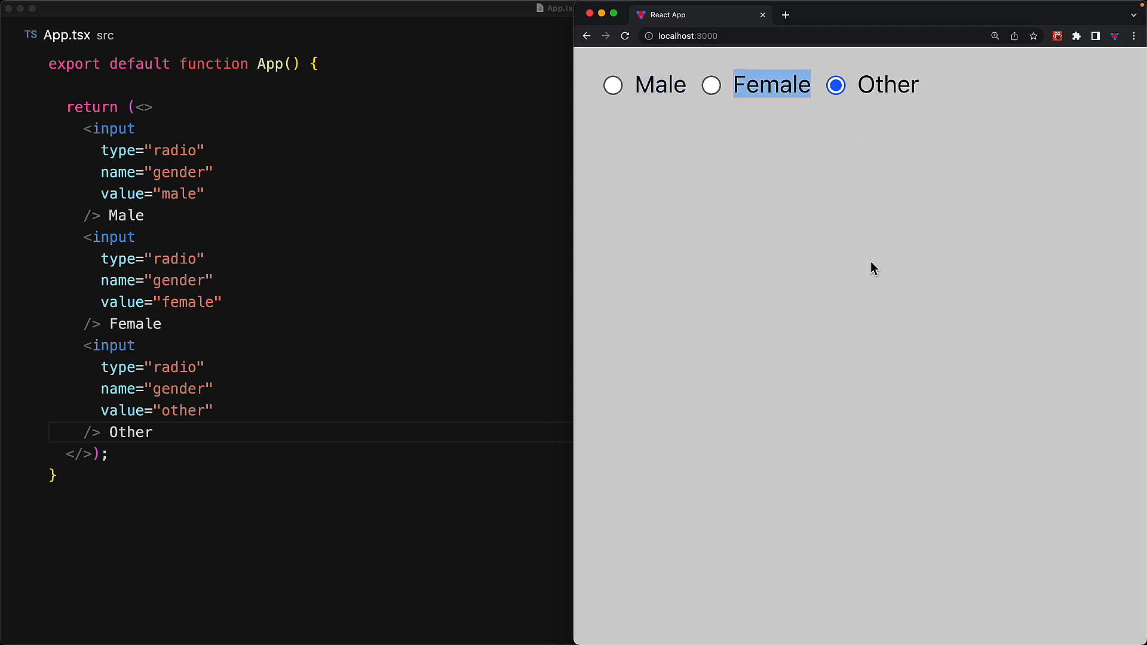
pyautogui.moveTo(877, 285)
pyautogui.write('id="ma')
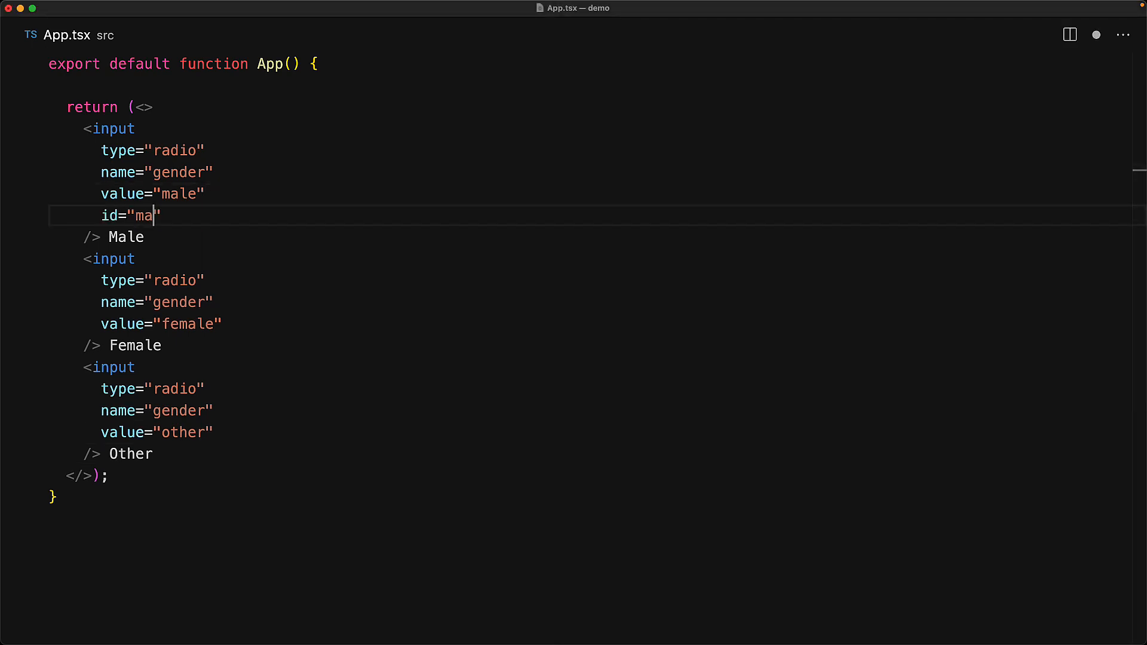
# Give the first radio id="male" and a <label htmlFor="male">Male</label> element
pyautogui.write('le')
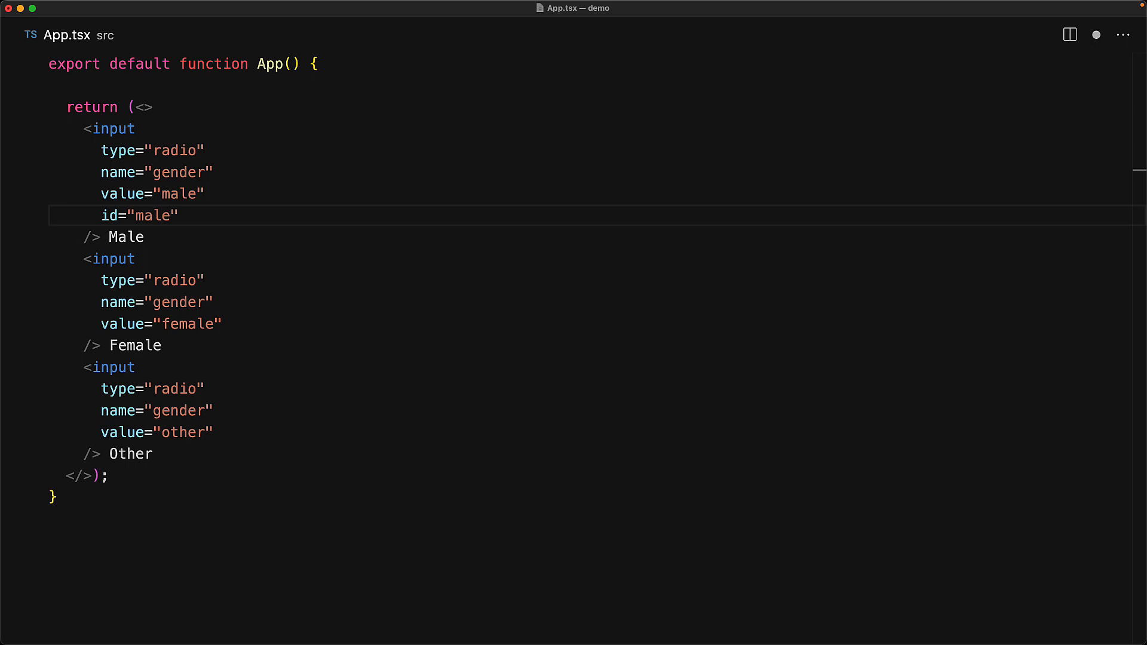
pyautogui.doubleClick(126, 237)
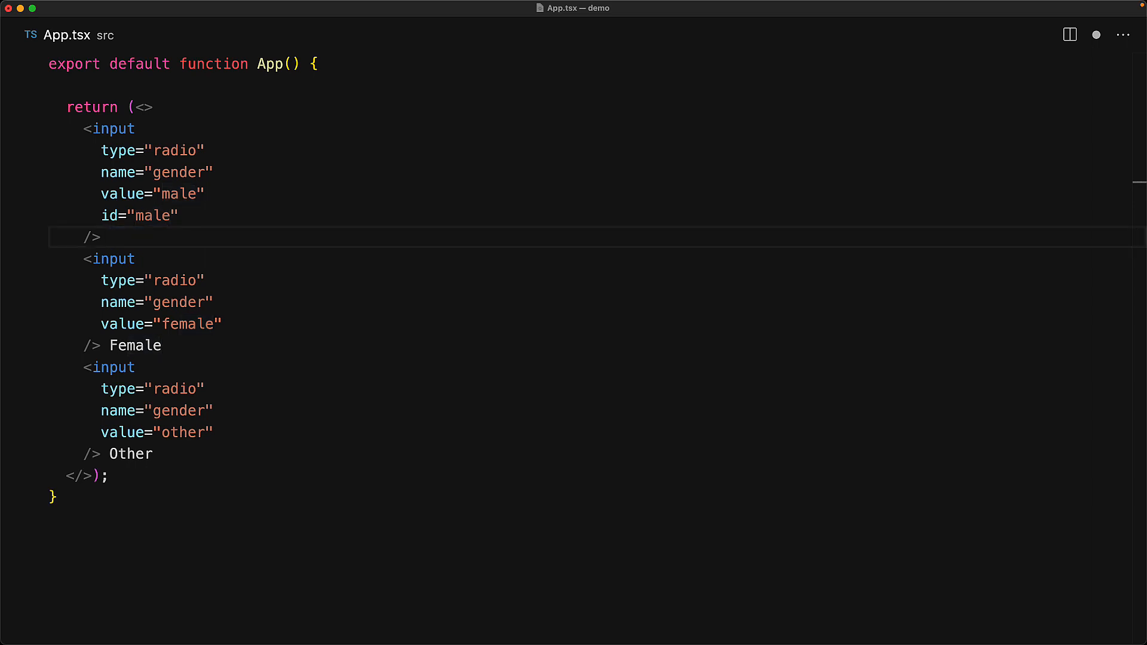
pyautogui.write('<label htmlFor="male">Male</label>')
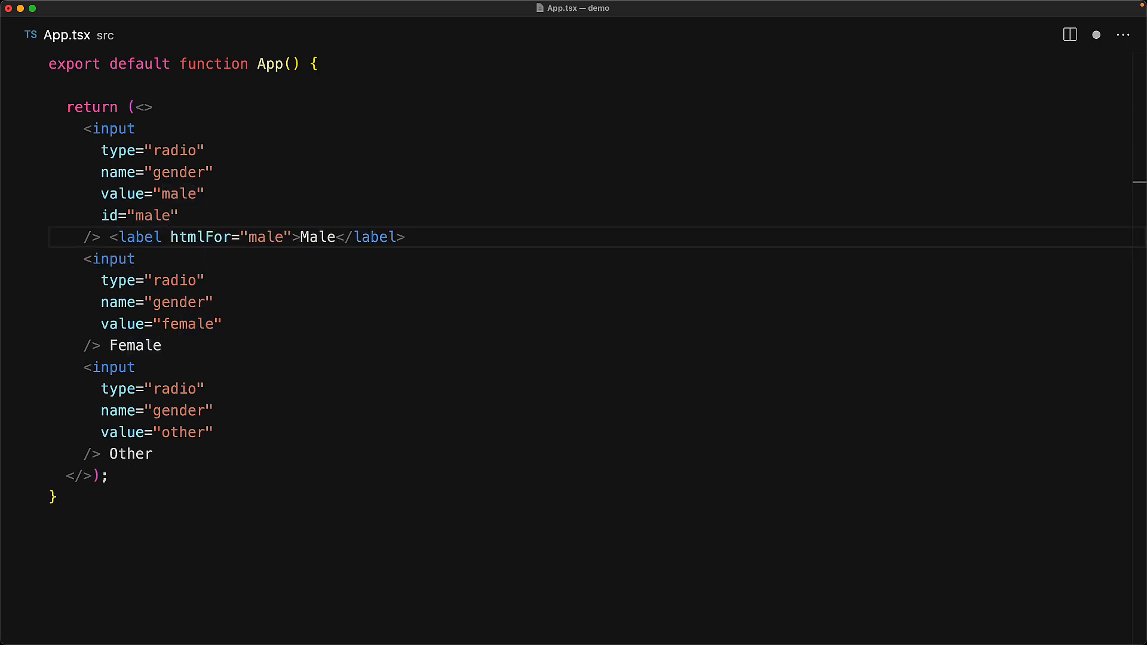
pyautogui.moveTo(1096, 35)
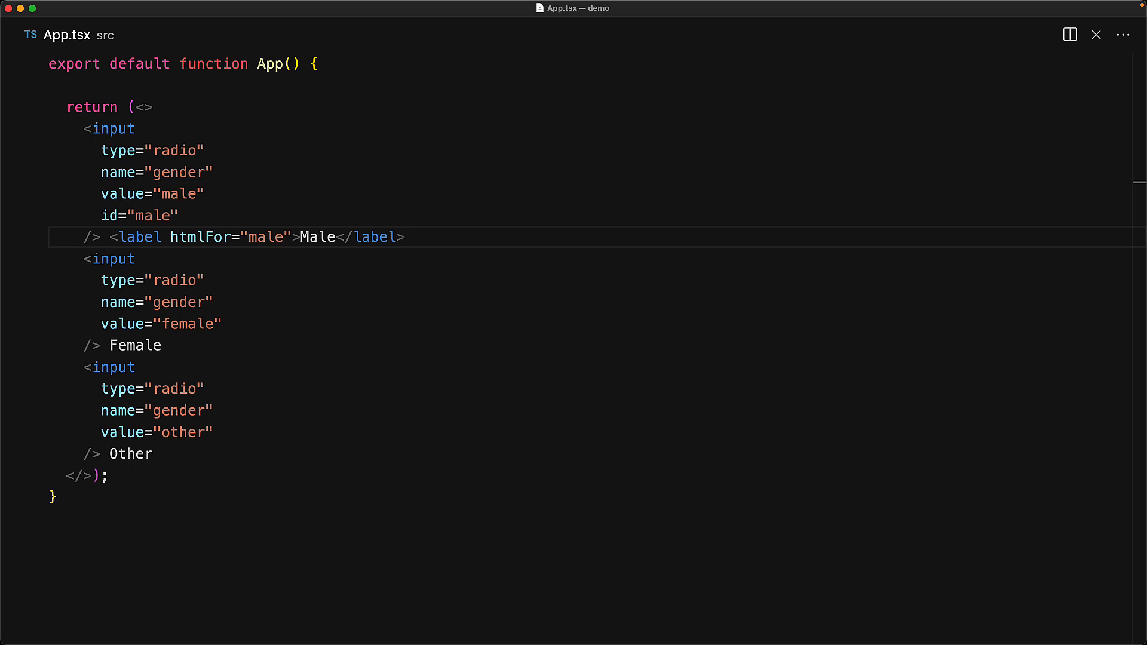
pyautogui.moveTo(296, 212)
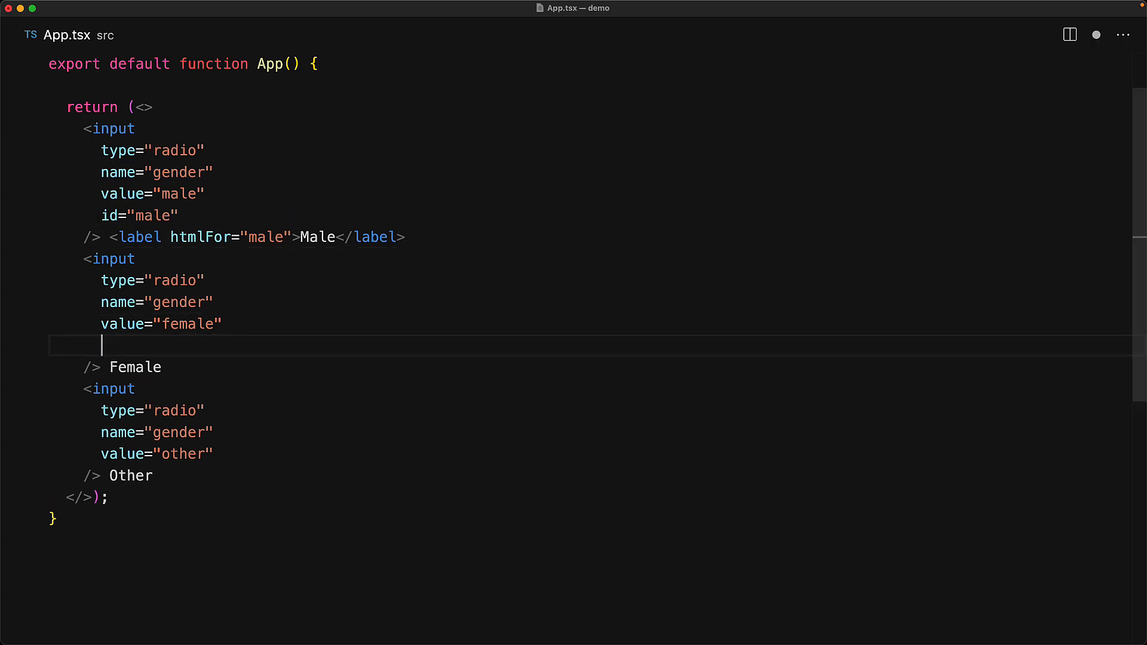
# Add ids and htmlFor labels for Female and Other, then pick options via their labels in the preview
pyautogui.write('id="female"')
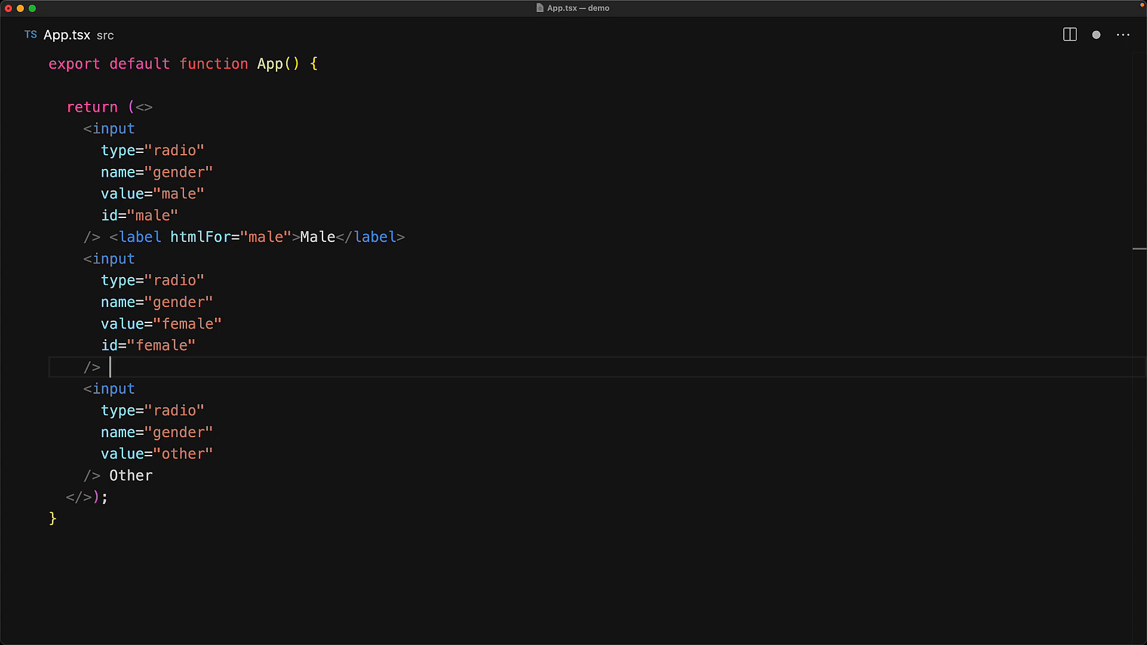
pyautogui.write('<label htmlFor="female">Female</label>')
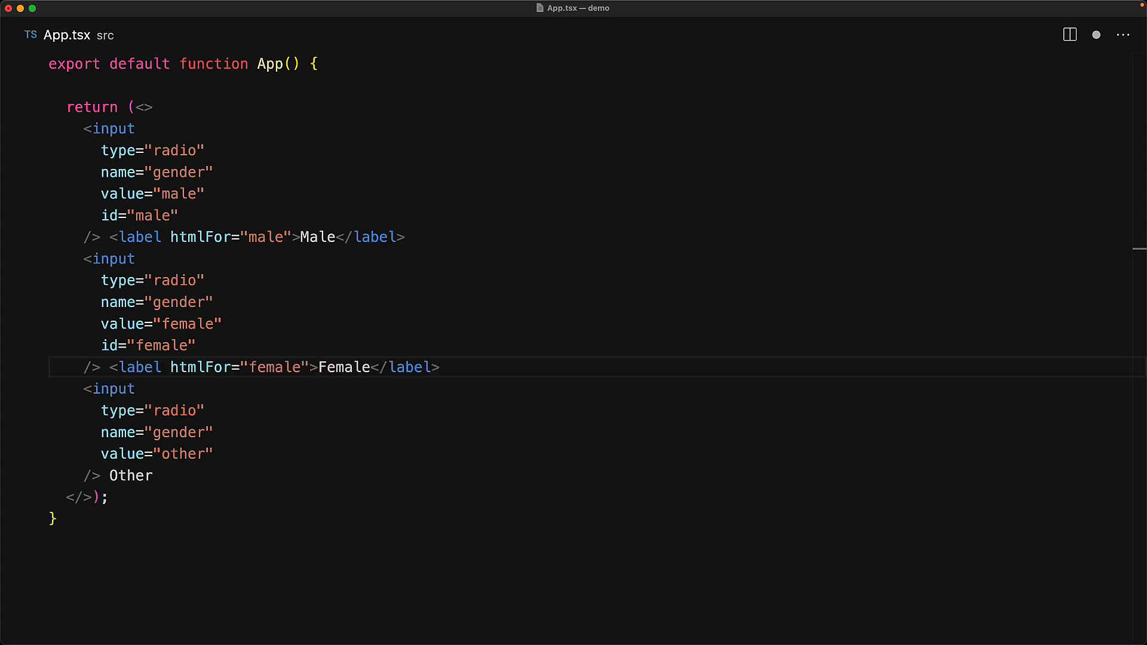
pyautogui.write('id="other"')
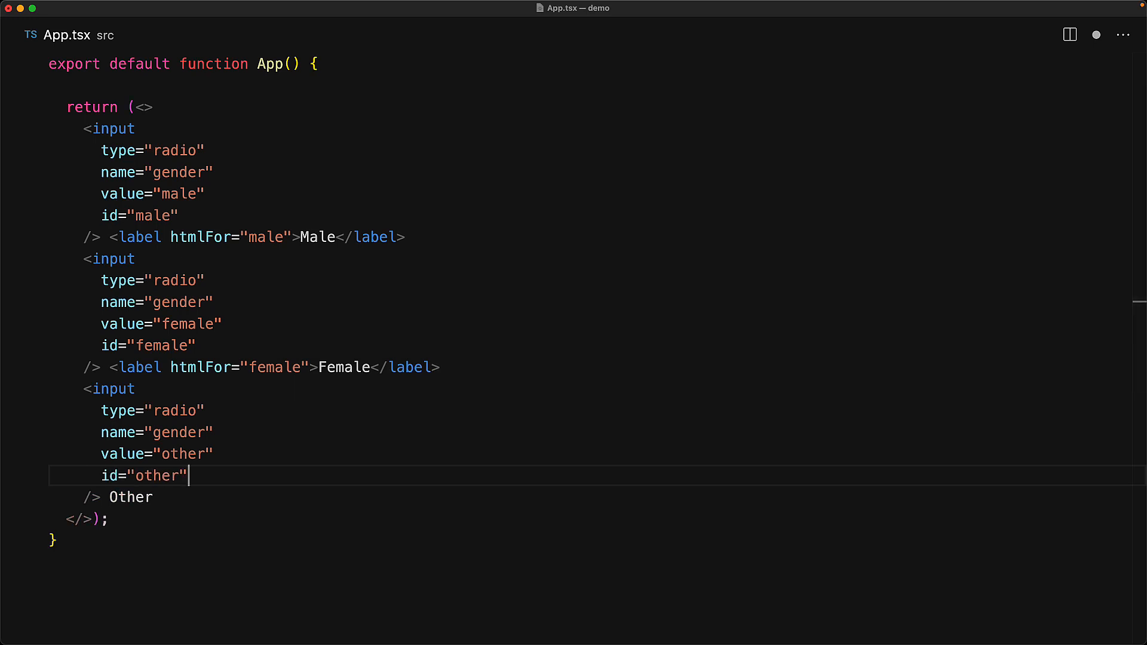
pyautogui.write('<label htmlFor="other">Other</label>')
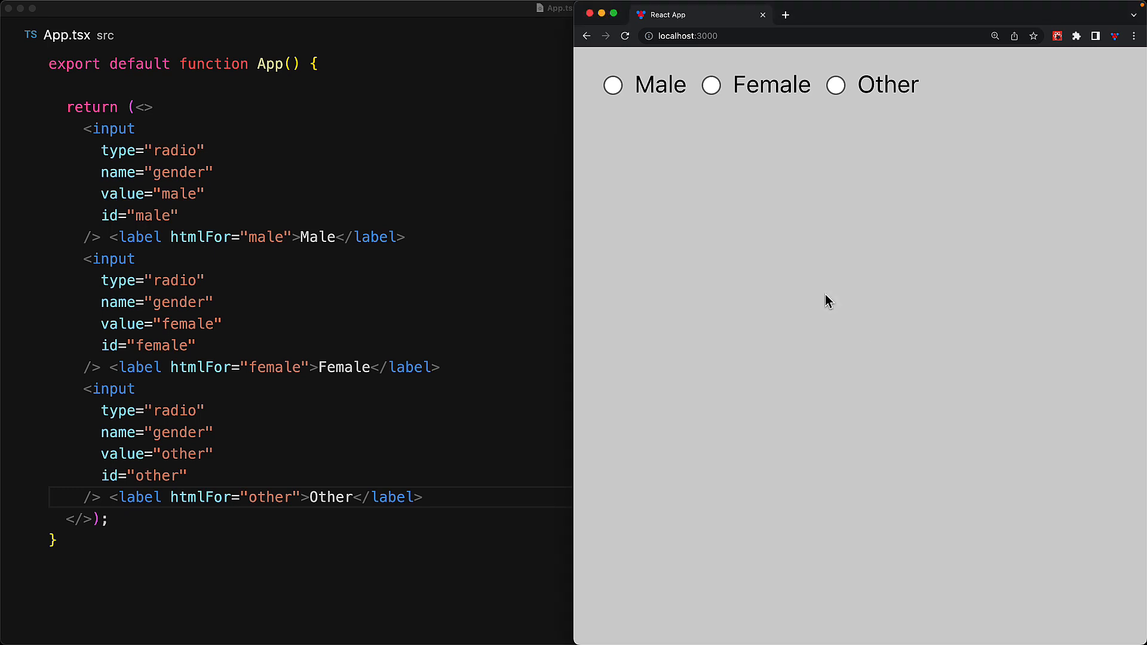
pyautogui.click(709, 85)
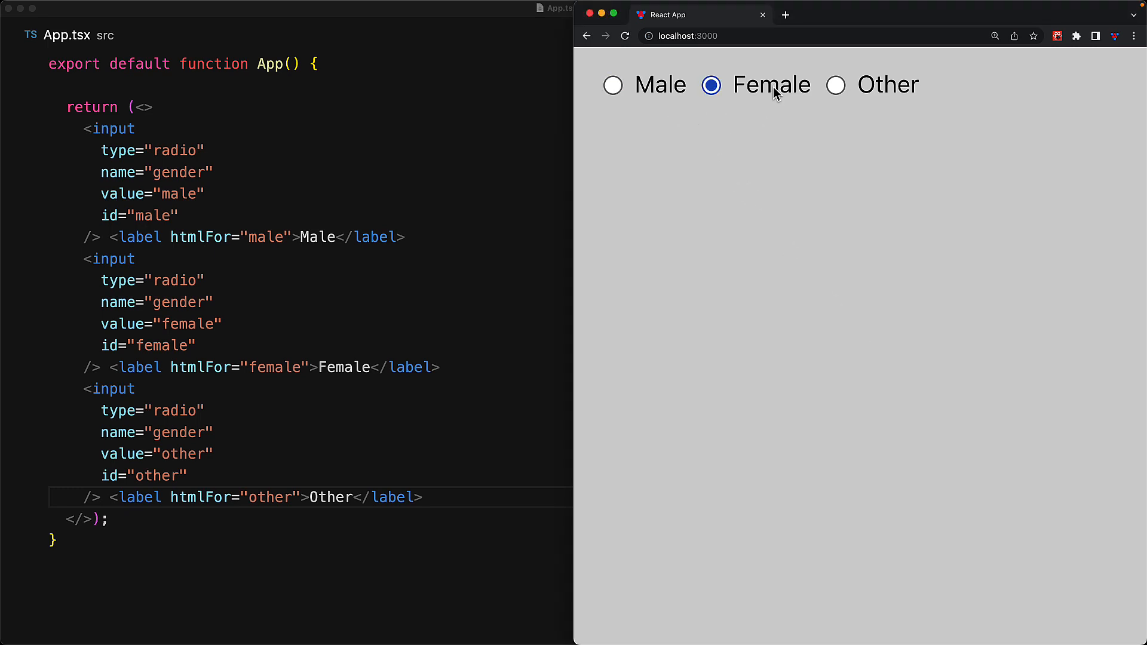
pyautogui.click(835, 83)
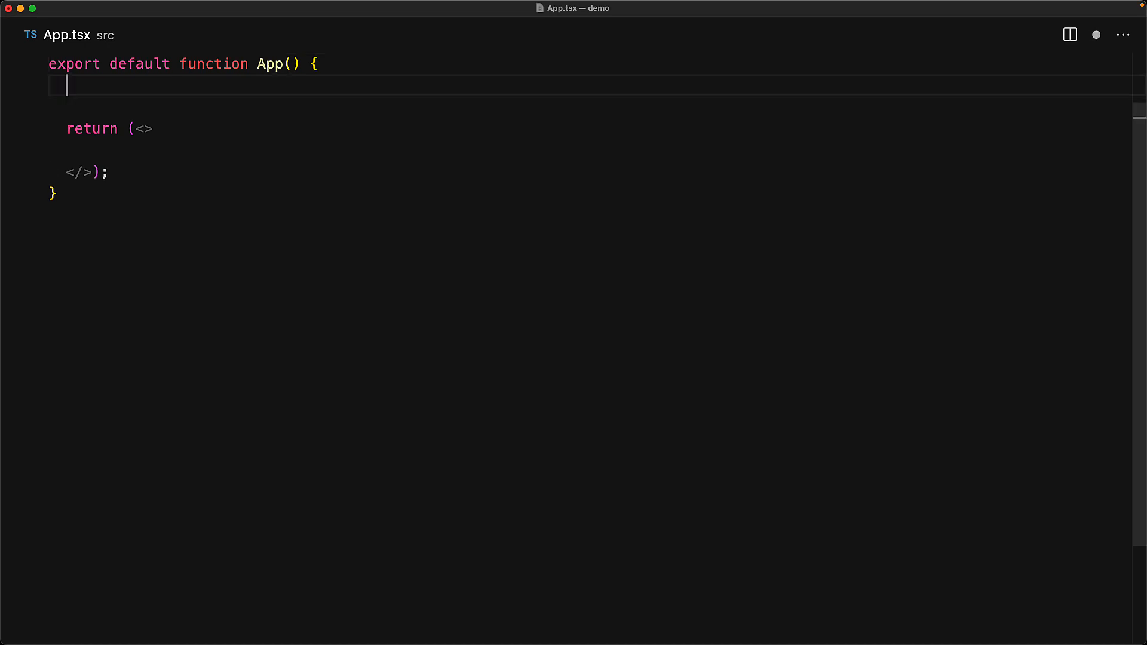
# Declare a typed items array, a useState<string | null> value, and map items to radio inputs with labels
pyautogui.write('const items: { value: string, label: string }[] = [')
pyautogui.write('const [value, setValue')
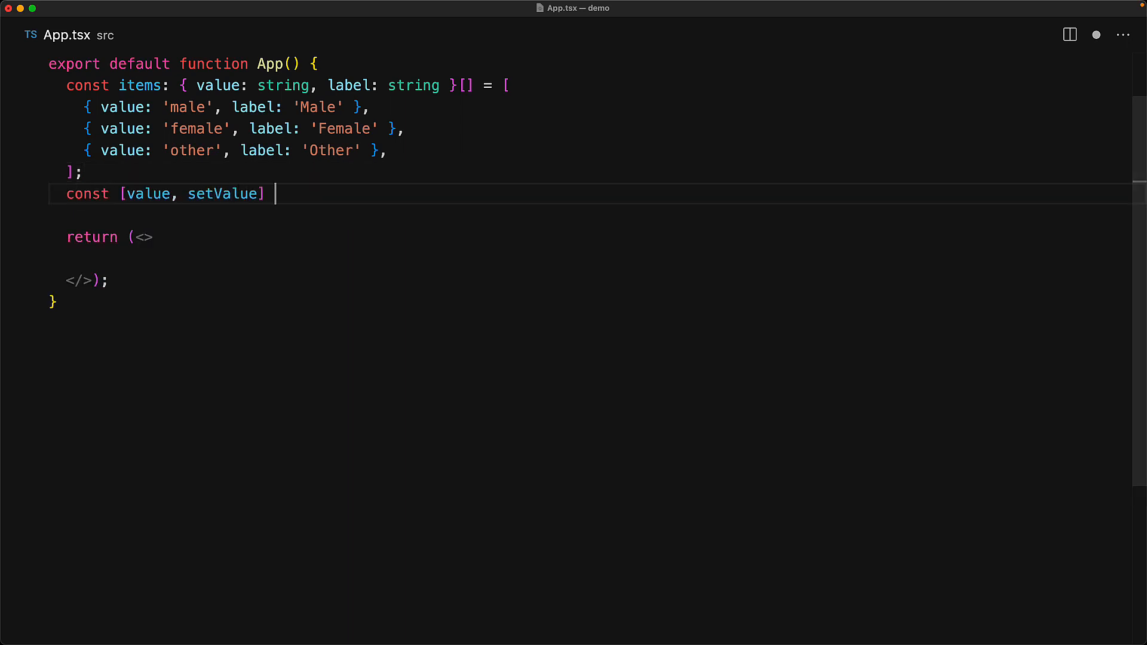
pyautogui.write('= useState<string | null>(null);')
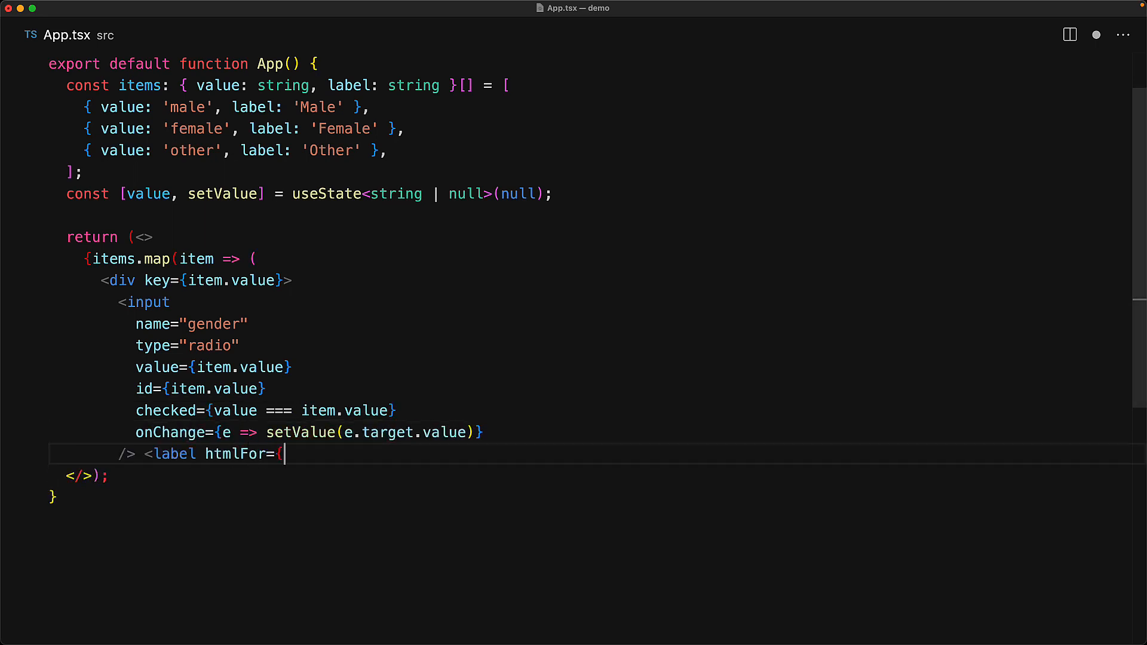
pyautogui.write('item.value}>{item.label}</label>')
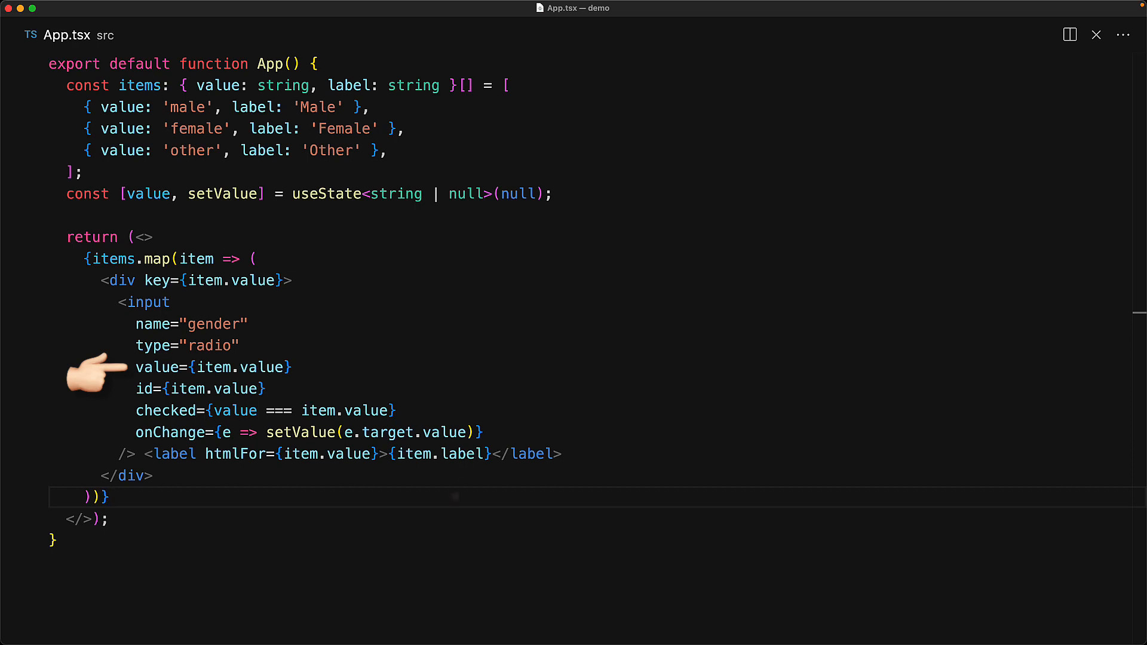
pyautogui.moveTo(454, 497)
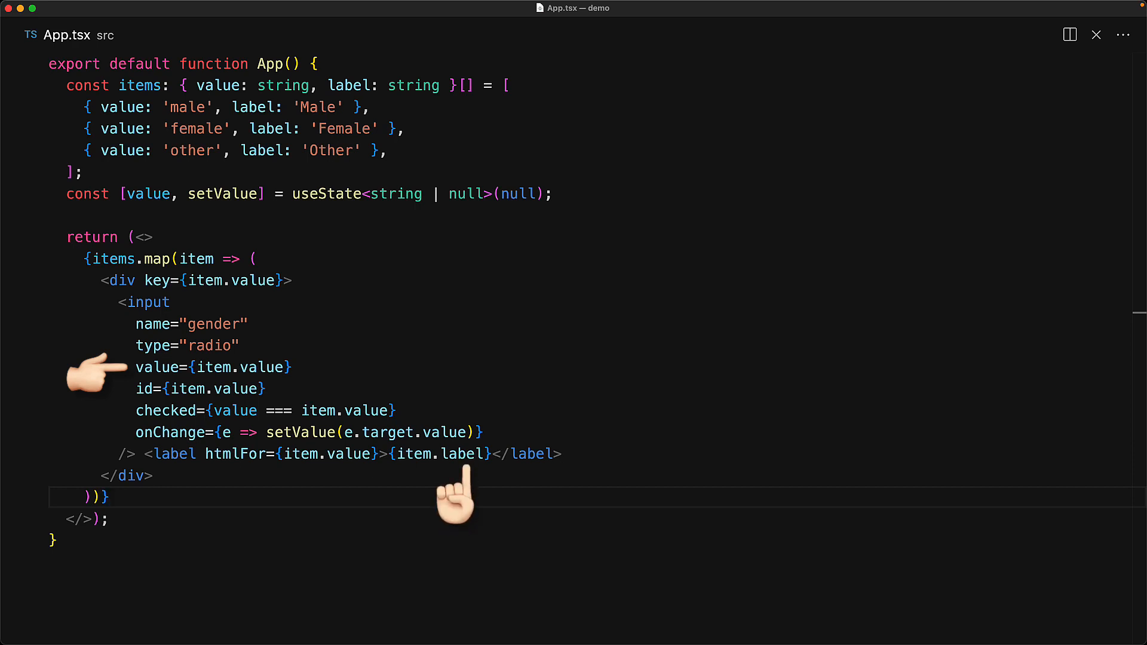
pyautogui.moveTo(242, 497)
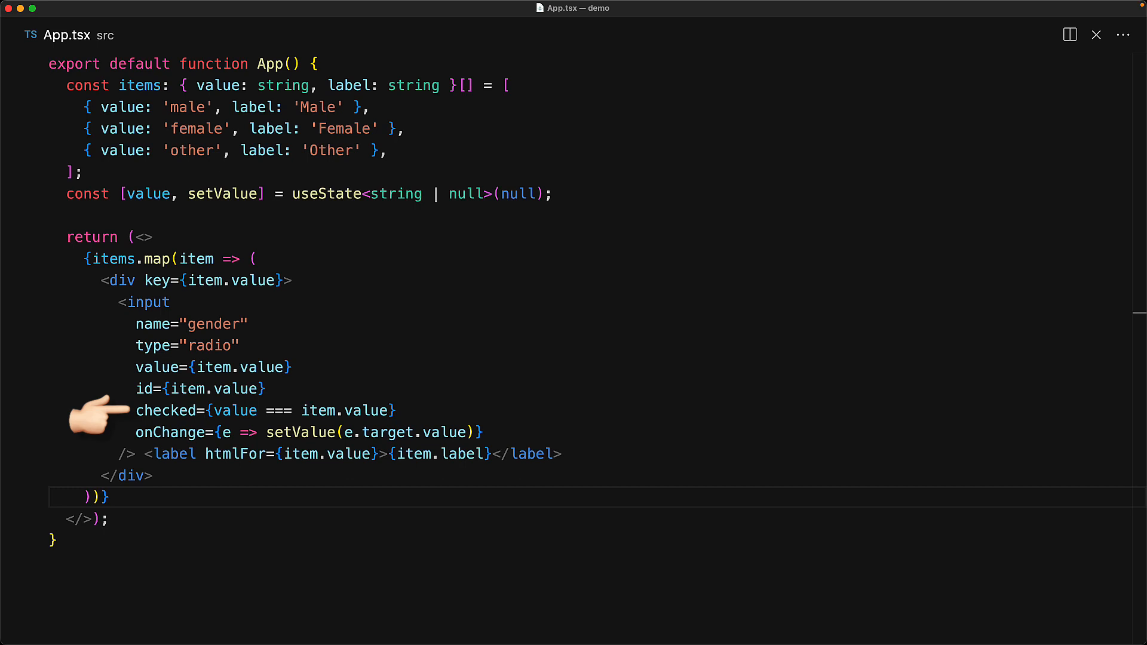
pyautogui.moveTo(102, 435)
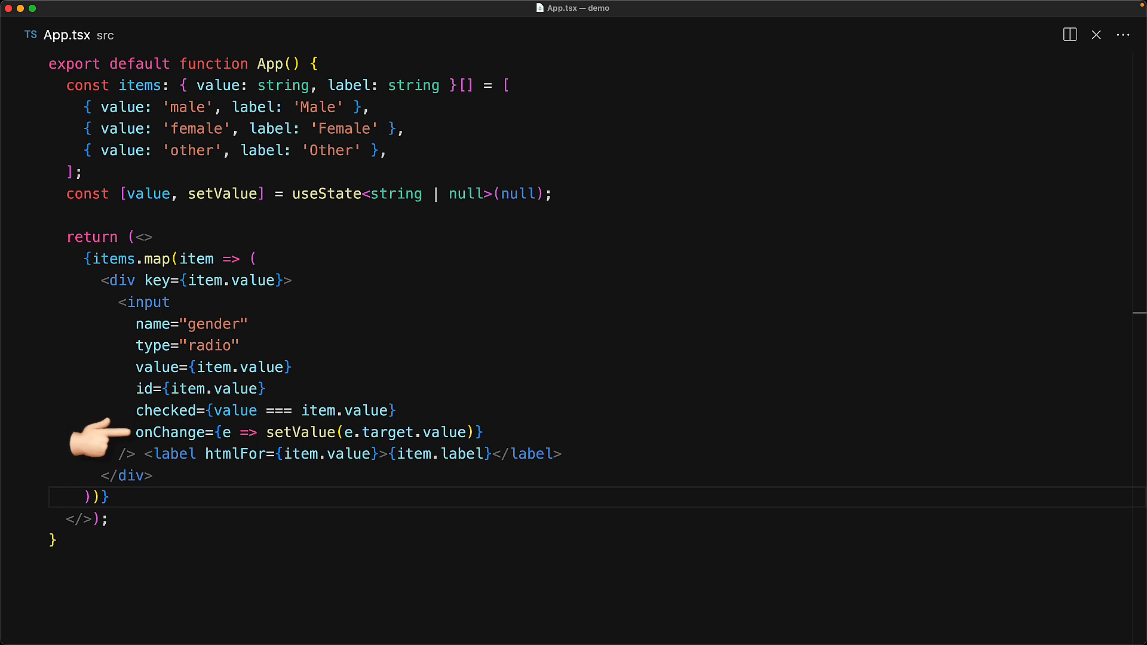
pyautogui.moveTo(87, 383)
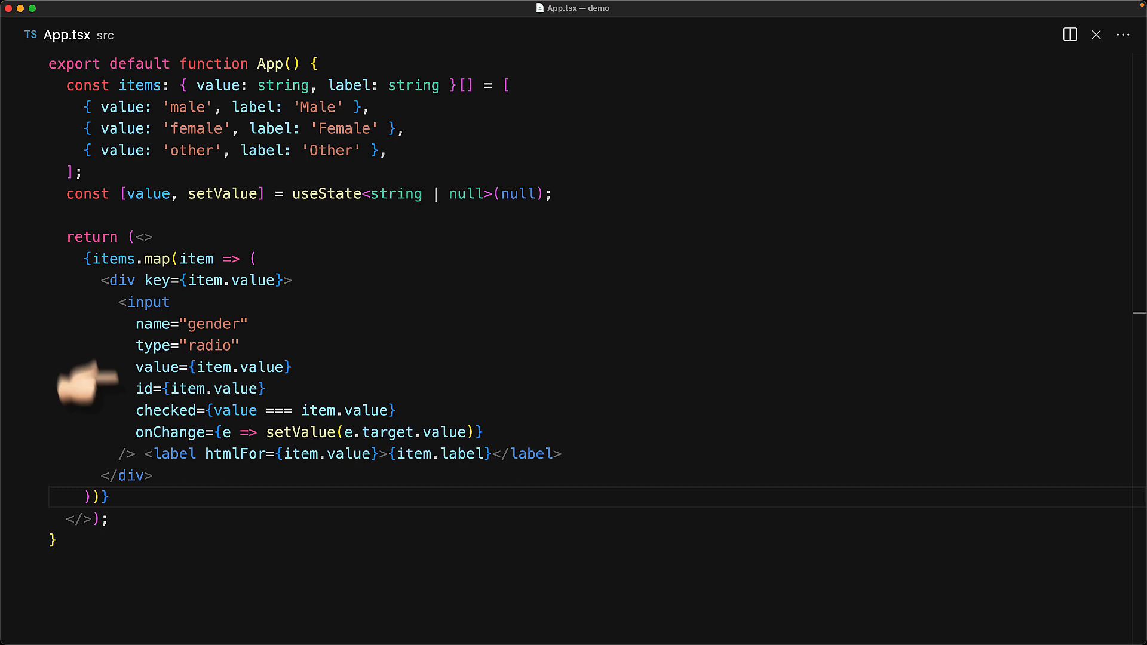
pyautogui.moveTo(73, 286)
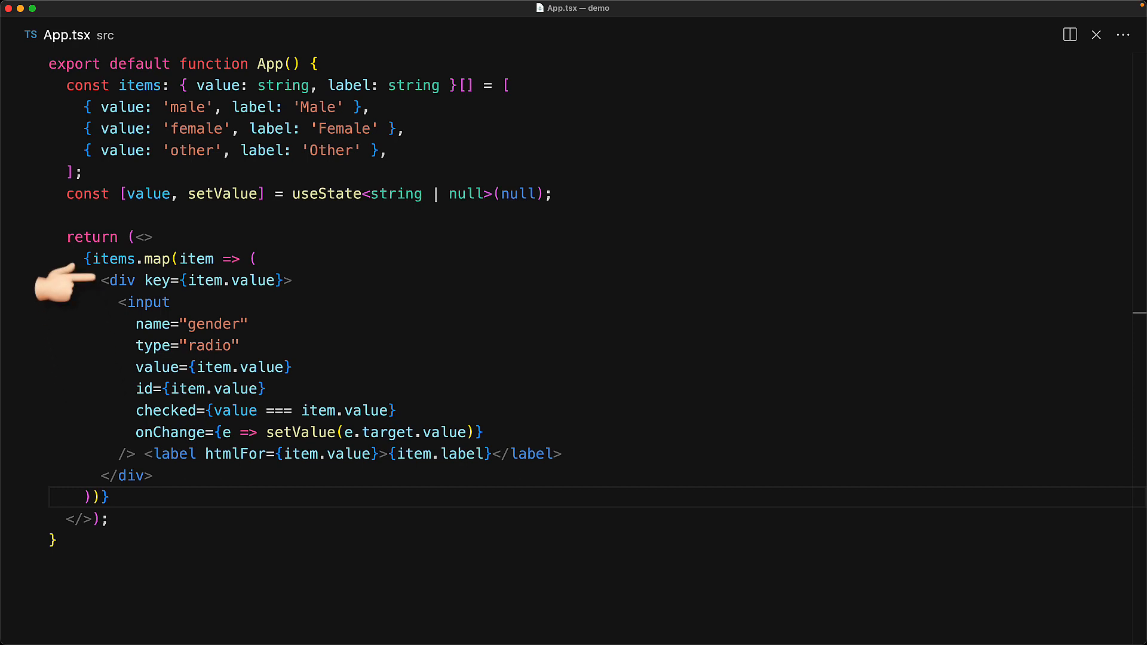
pyautogui.moveTo(80, 314)
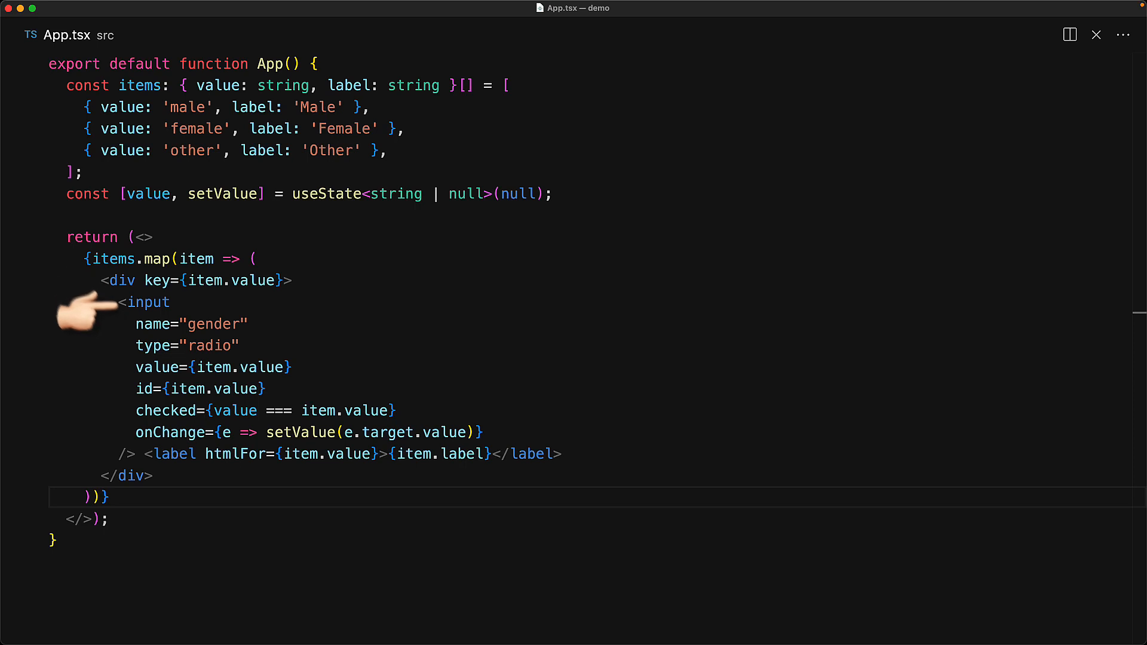
pyautogui.moveTo(114, 333)
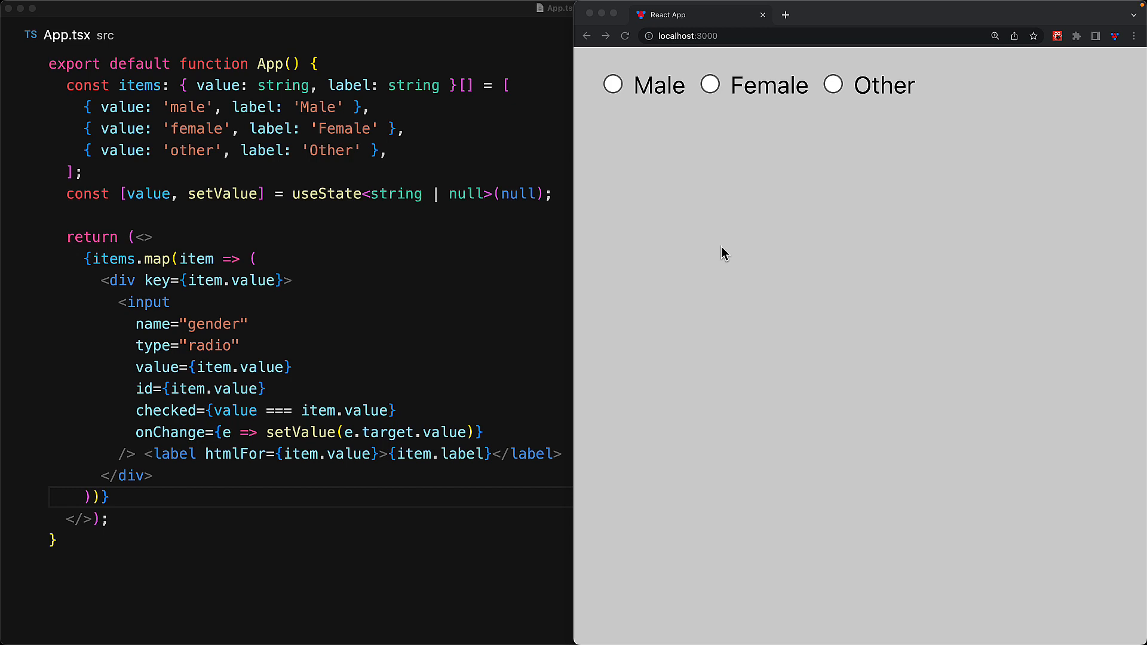
pyautogui.click(613, 85)
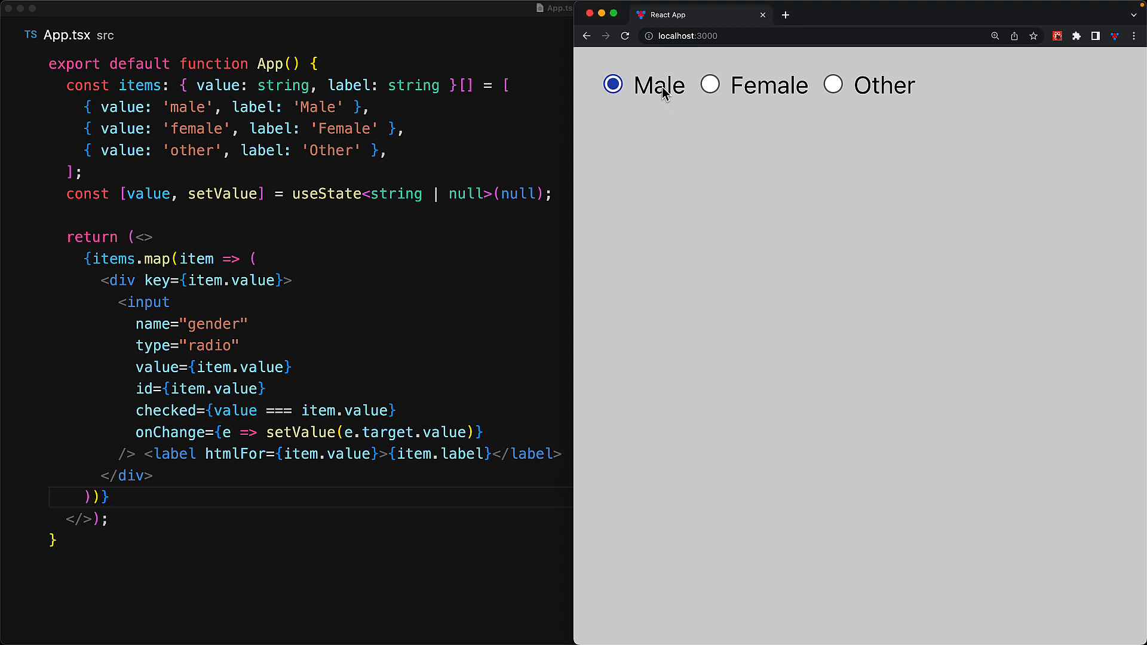
pyautogui.click(833, 85)
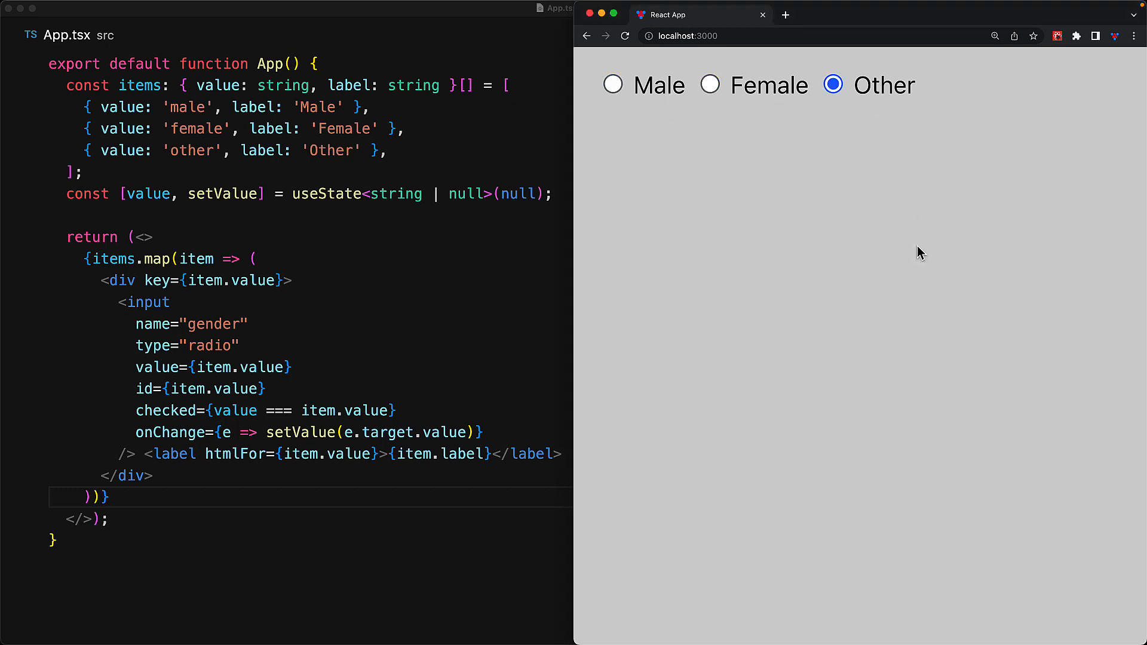
pyautogui.moveTo(808, 327)
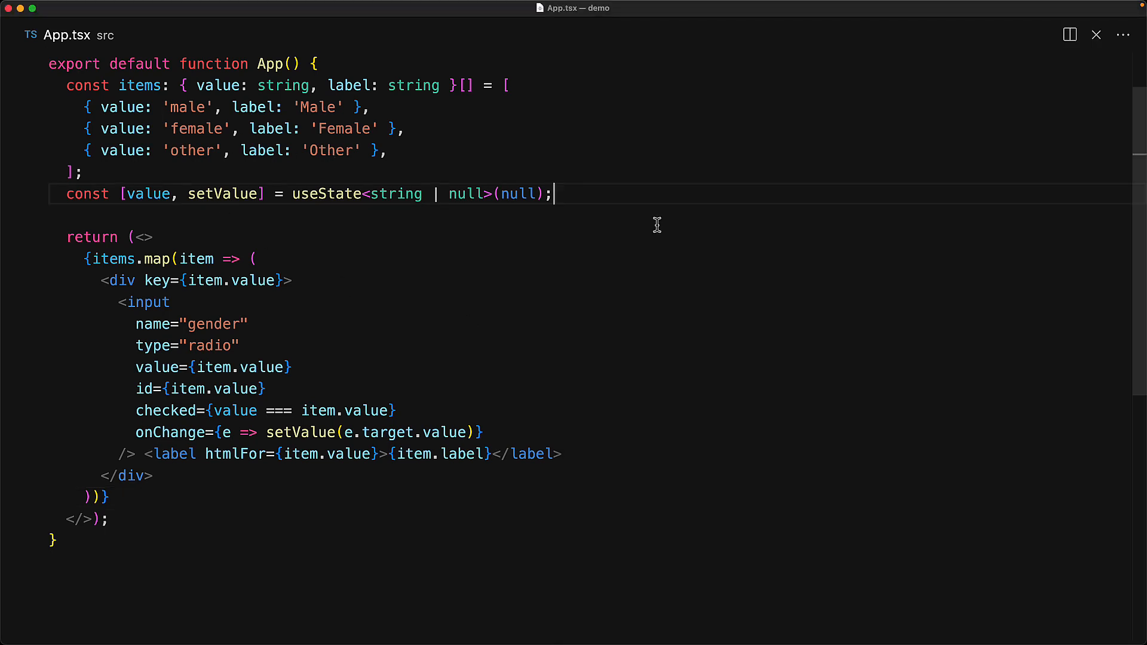
# Add console.log({ value }) and choose radios in the preview to see the value printed
pyautogui.write('consol')
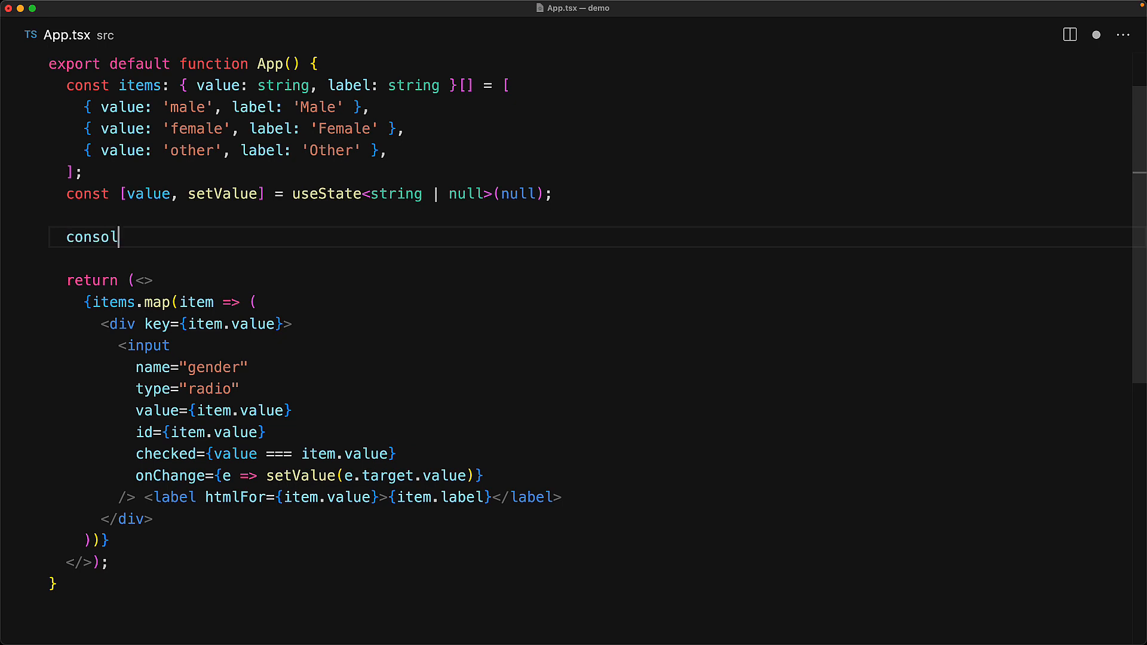
pyautogui.write('e.log({ value });')
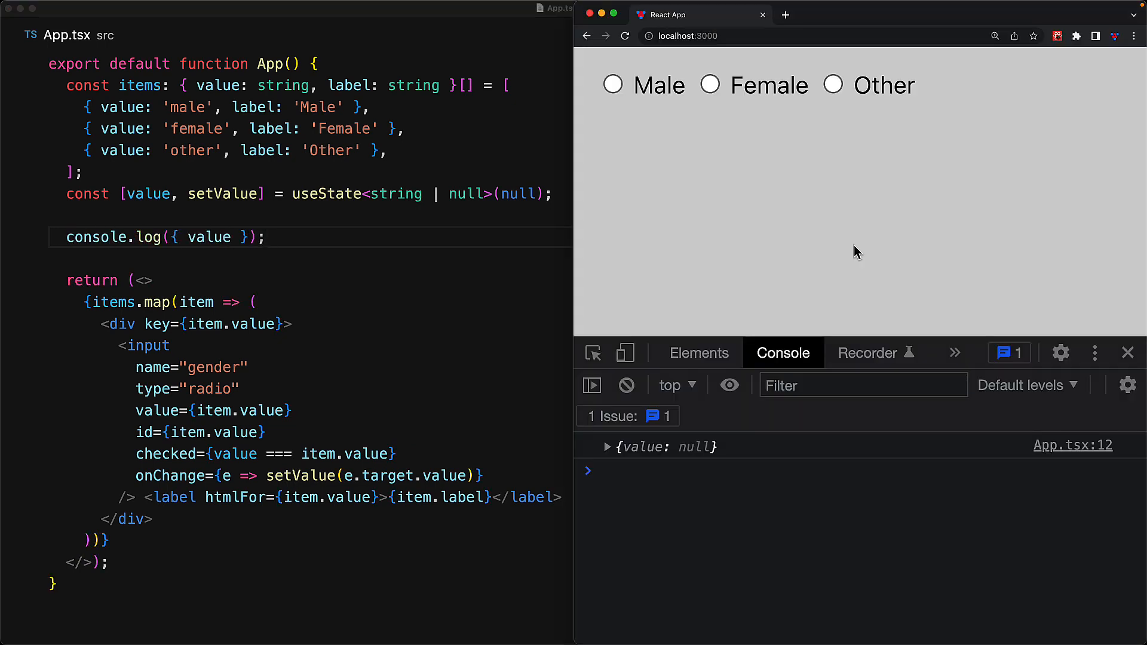
pyautogui.click(612, 84)
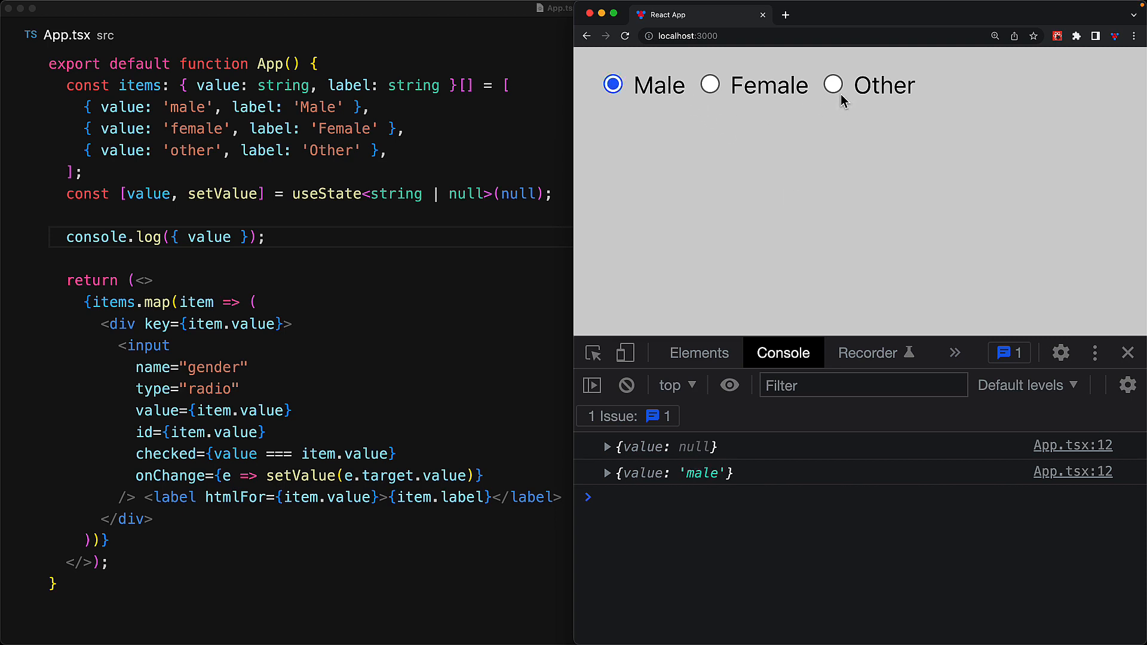
pyautogui.click(709, 85)
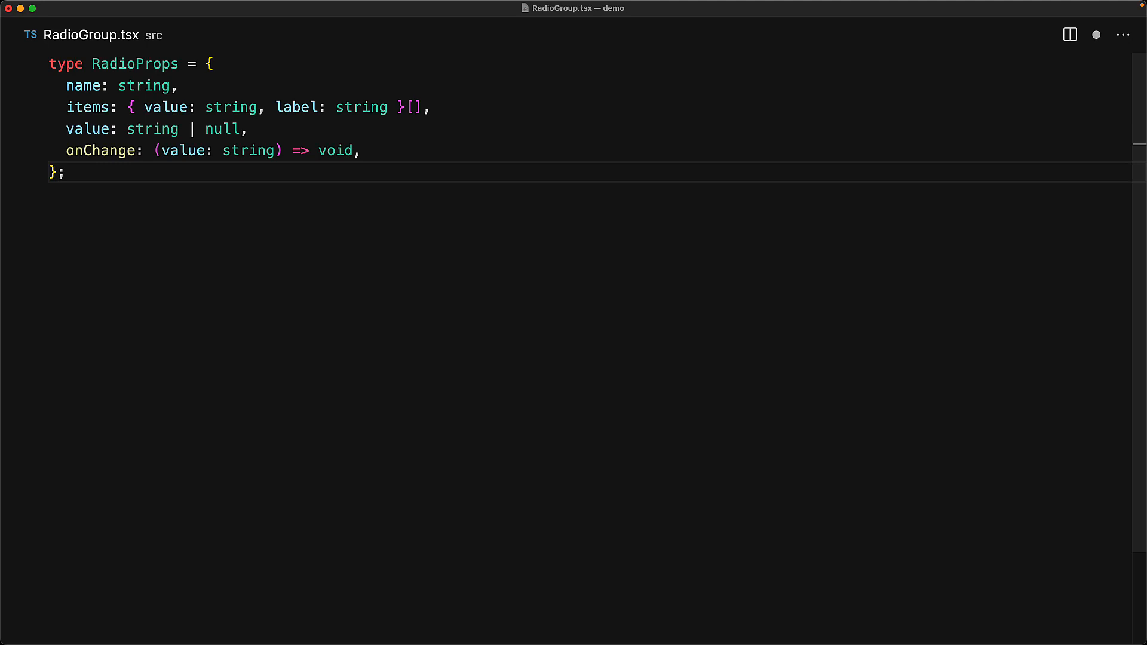
# Export RadioGroup({ name, items, value, onChange }) mapping items to radios with checked={value === item.value}
pyautogui.write('export function RadioGroup({ name, items, value, onChange }: RadioProps) {')
pyautogui.write('id={name + item.value')
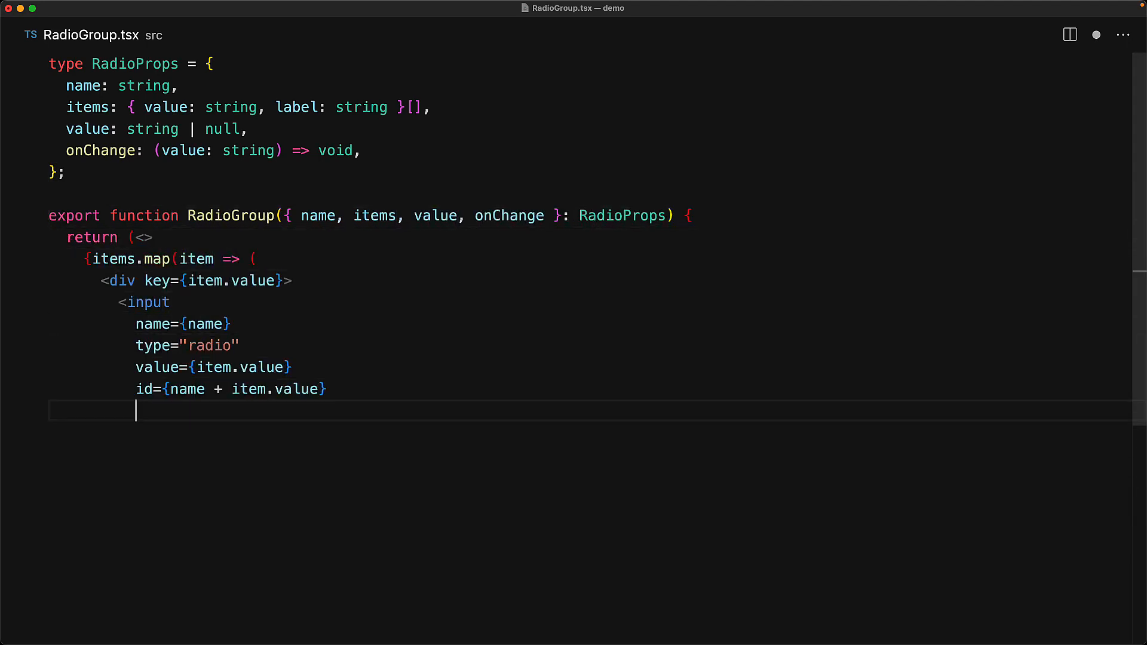
pyautogui.write('checked={value === item.value}')
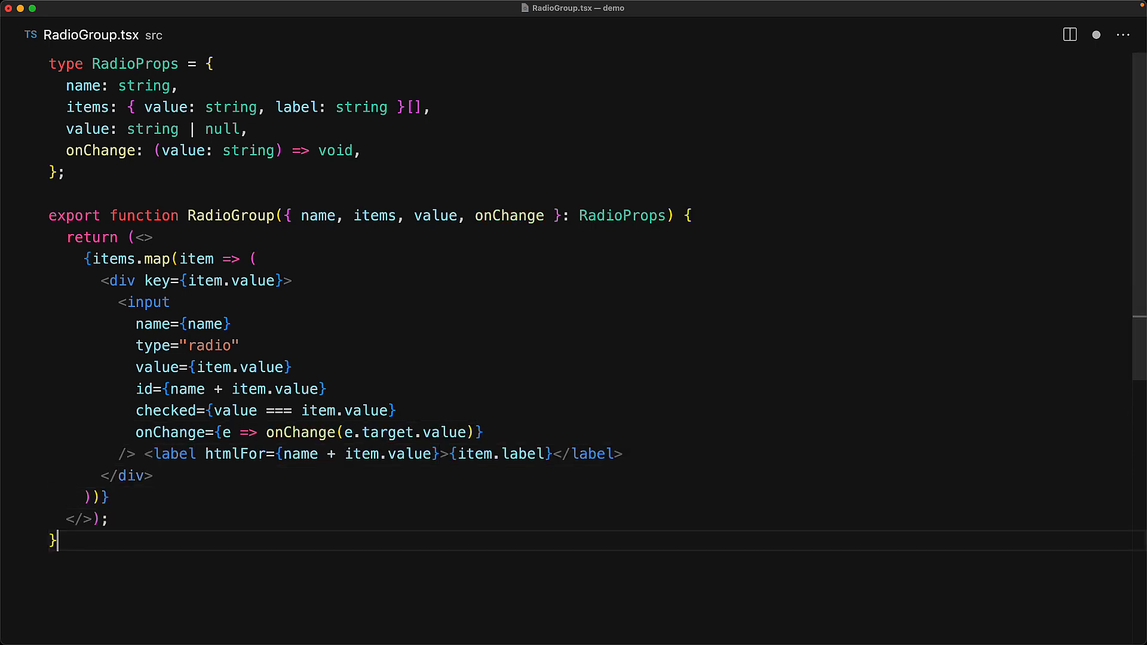
pyautogui.moveTo(1096, 35)
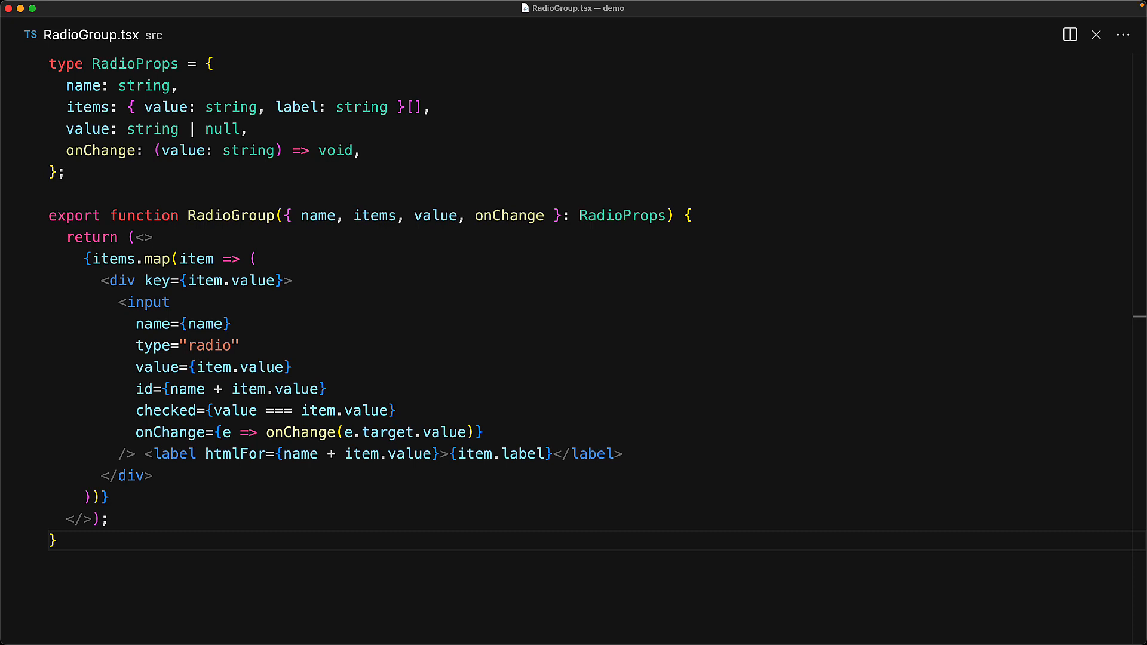
pyautogui.moveTo(124, 389)
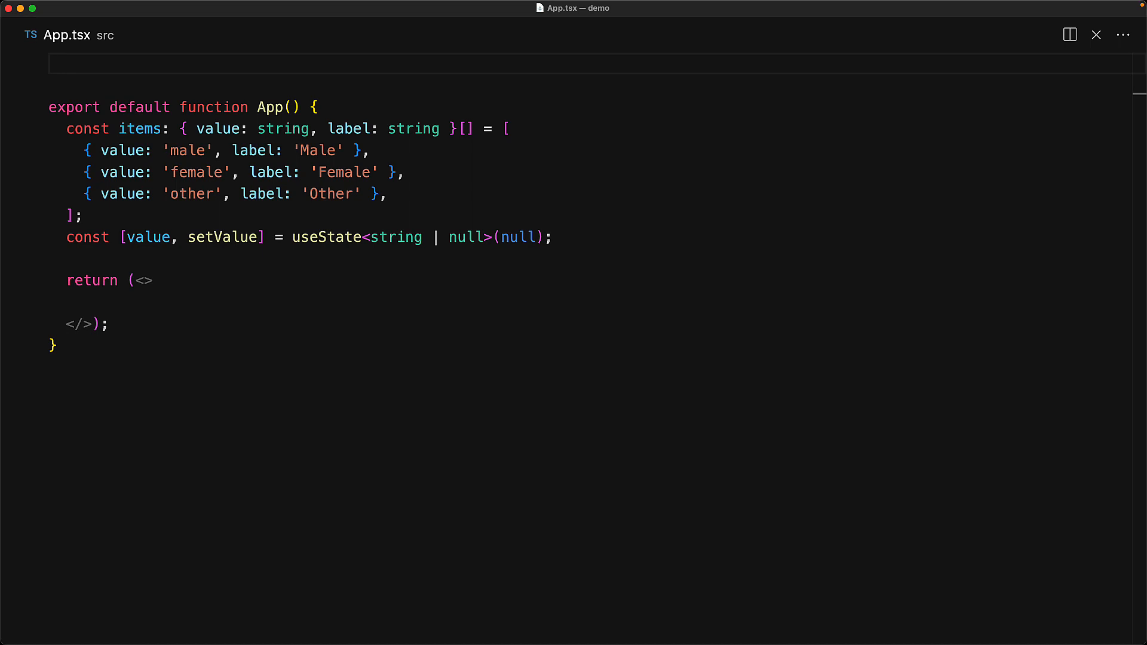
# Import RadioGroup from './RadioGroup' and render it with gender items, value and onChange={setValue}
pyautogui.write("import { RadioGroup } from './RadioGroup';")
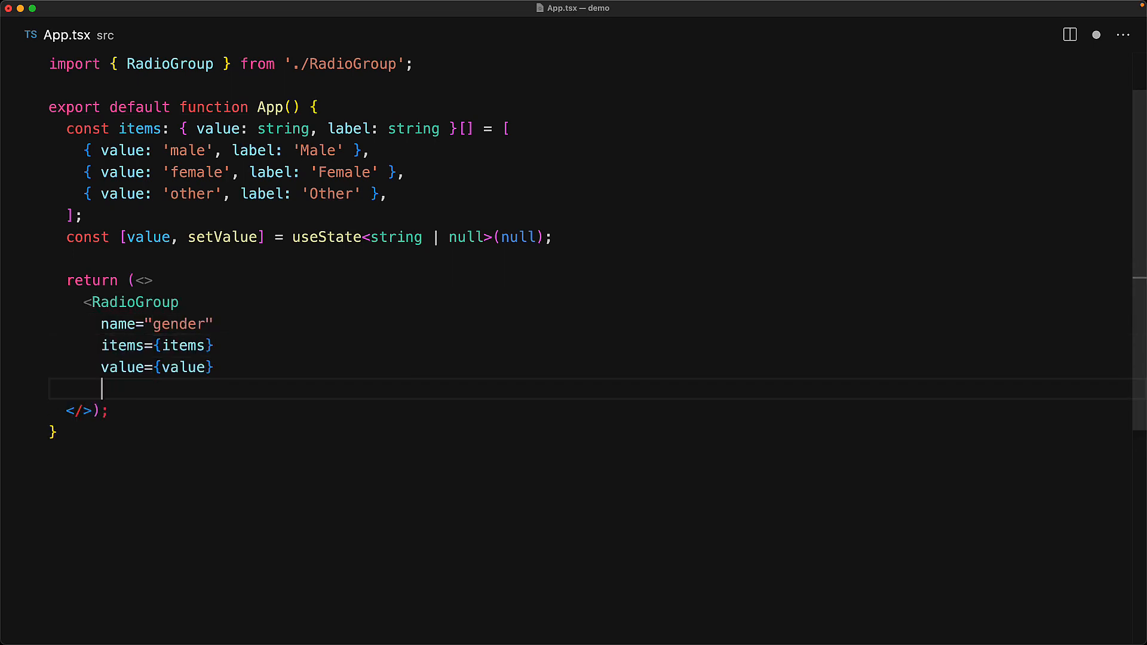
pyautogui.write('onChange={setValue}')
pyautogui.write('/>')
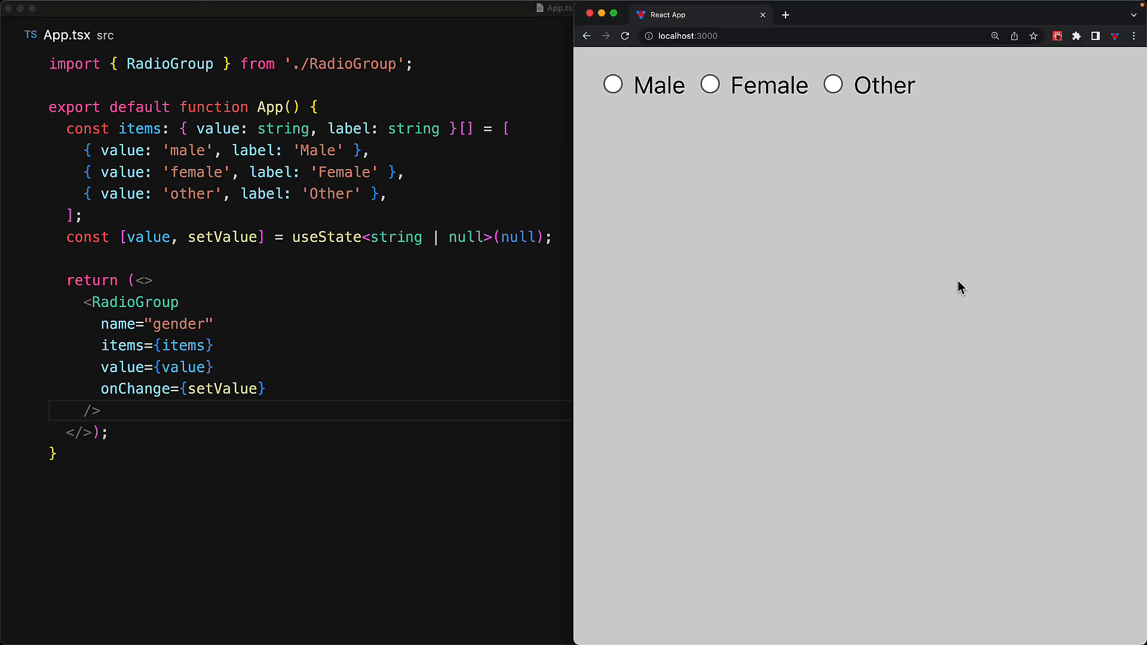
# Pick Female, Male and Other radios and labels in the preview, confirming one choice at a time
pyautogui.click(709, 85)
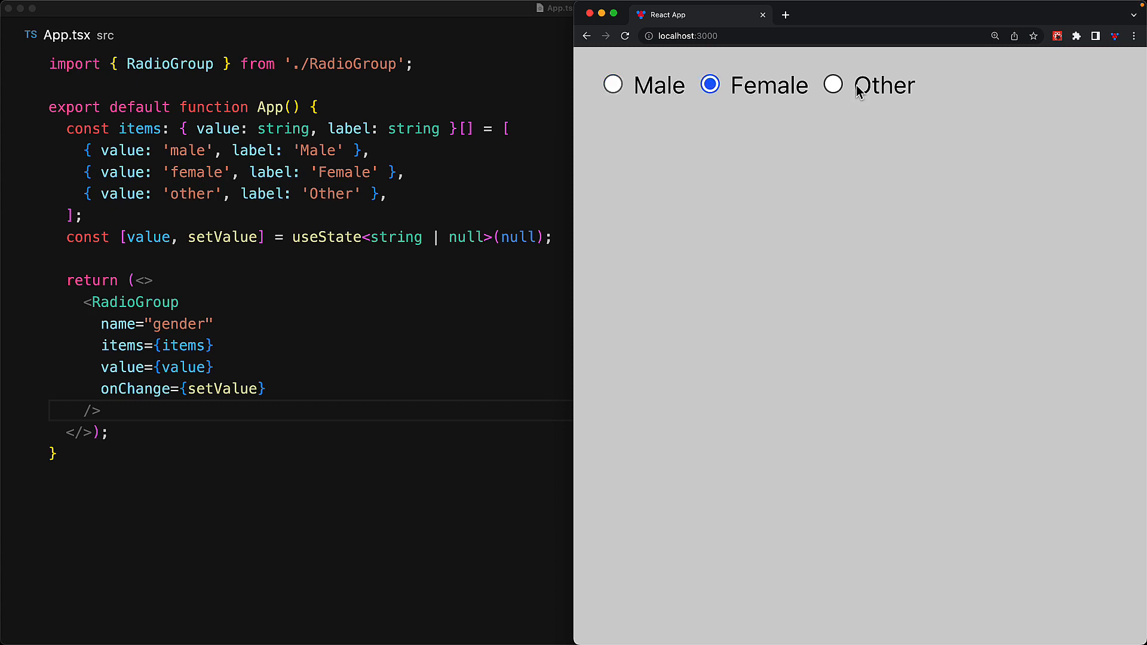
pyautogui.click(613, 85)
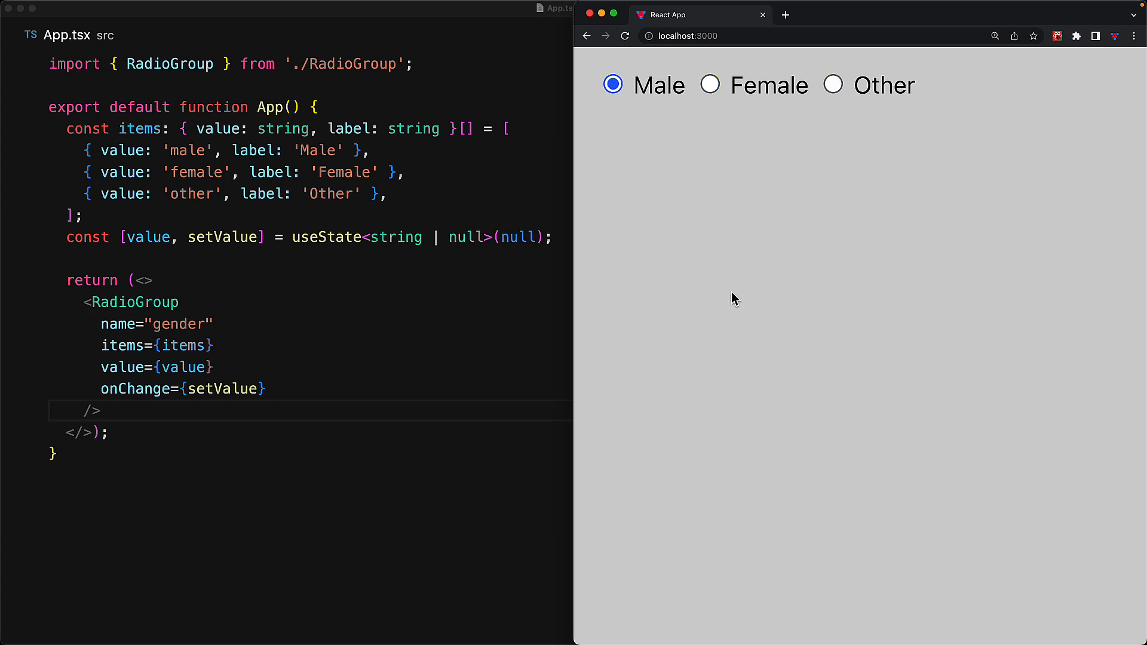
pyautogui.click(612, 85)
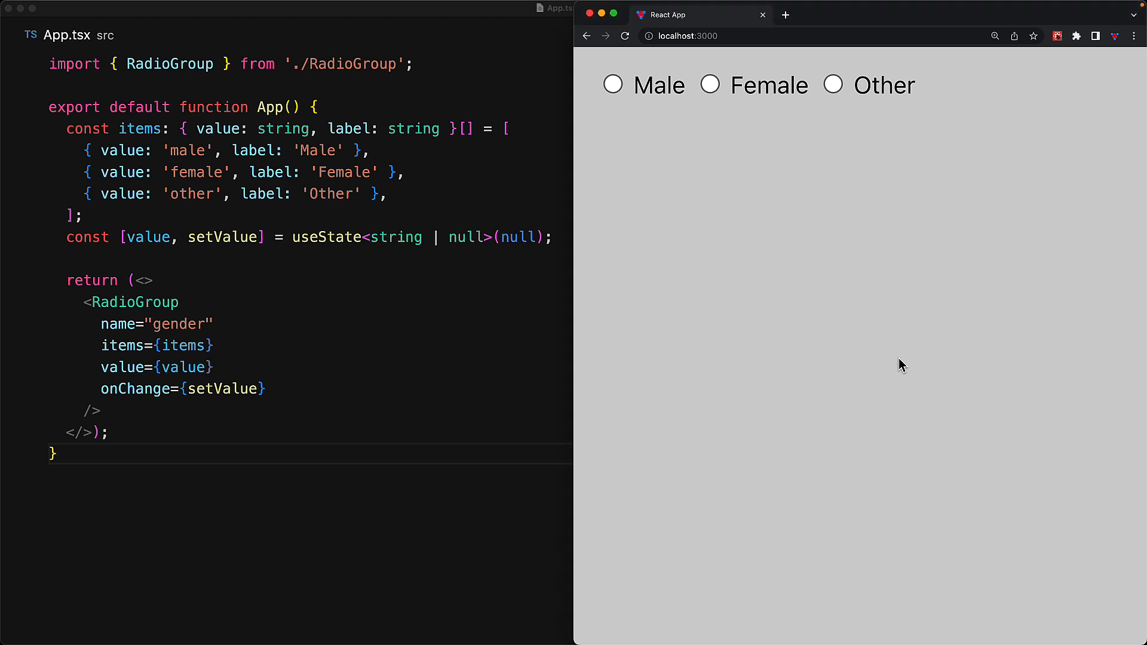
pyautogui.moveTo(771, 97)
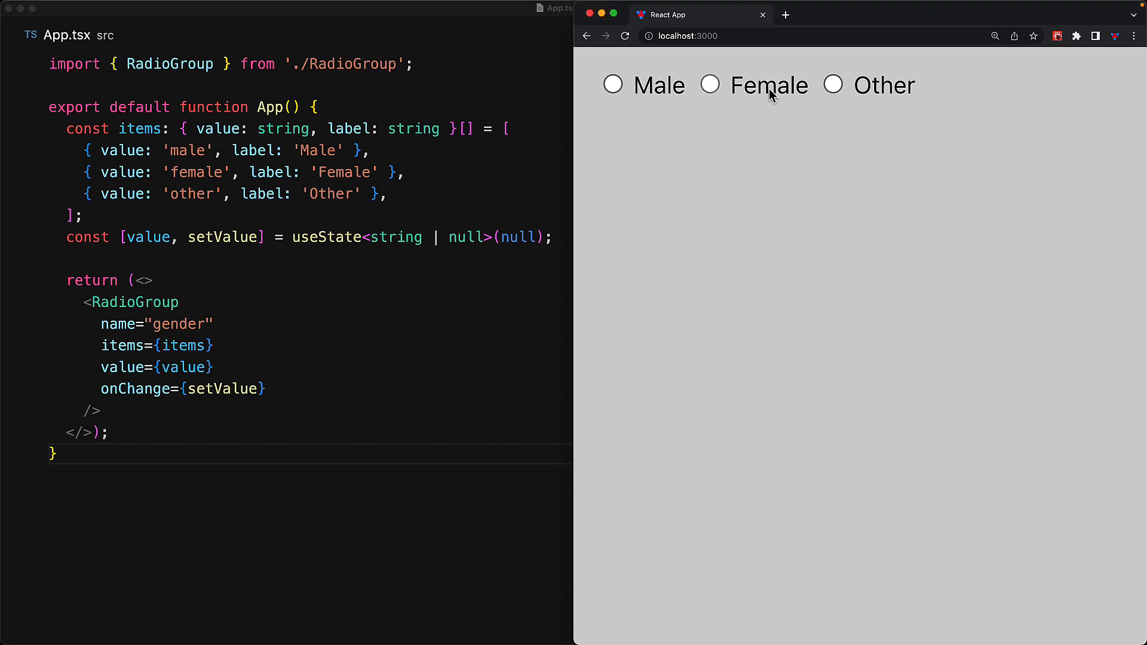
pyautogui.click(709, 83)
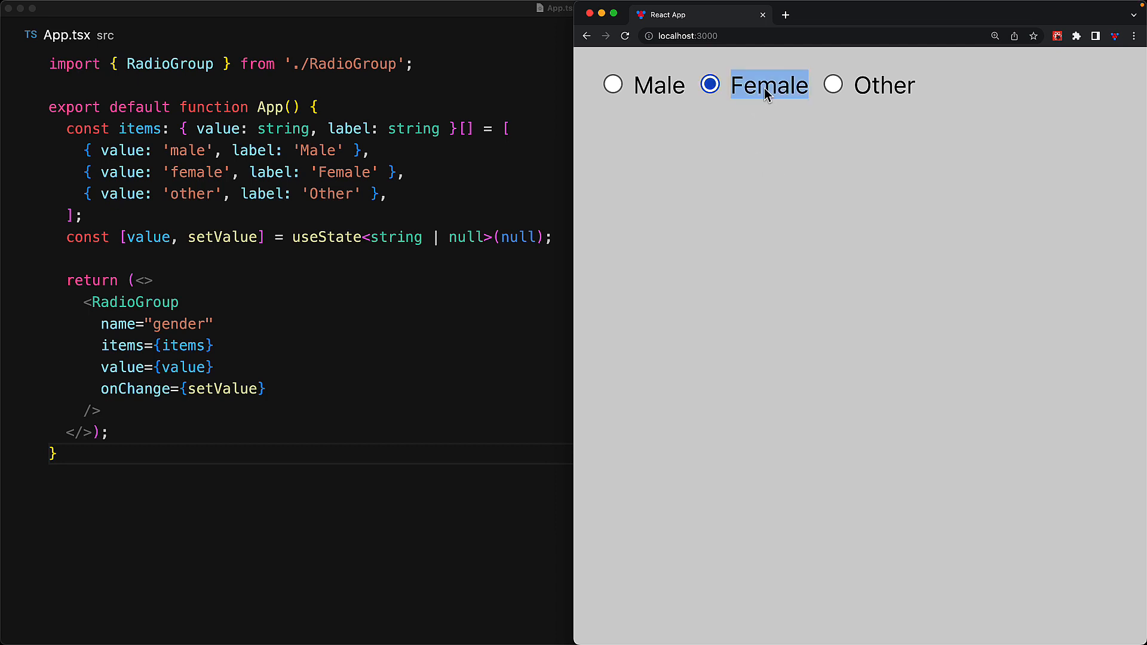
pyautogui.click(612, 83)
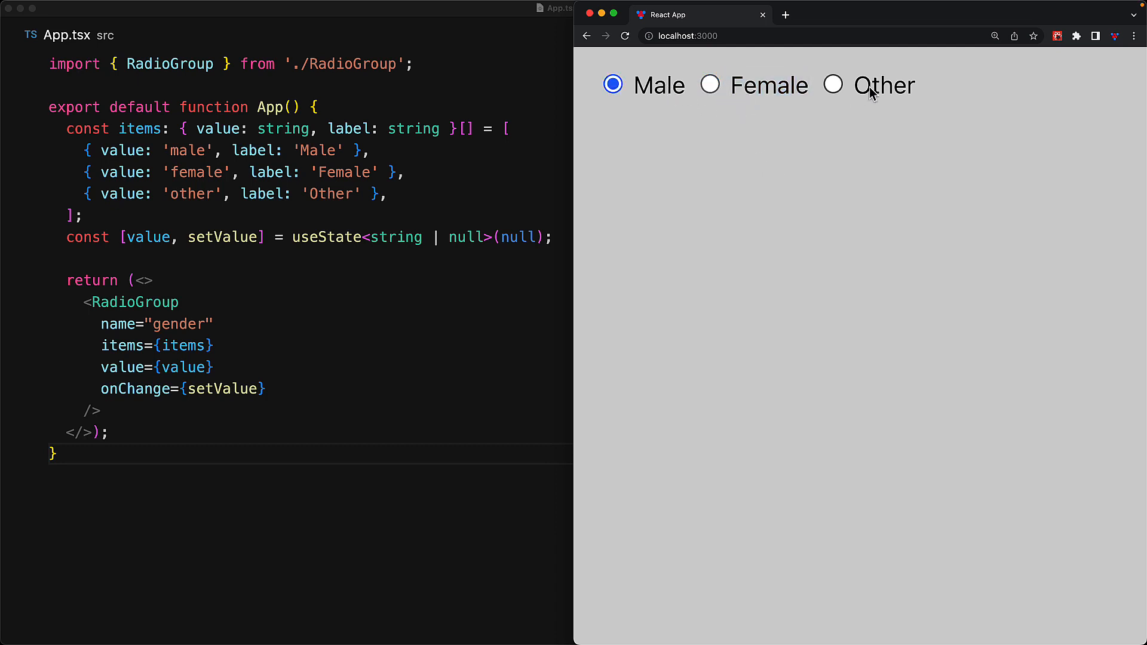
pyautogui.click(708, 83)
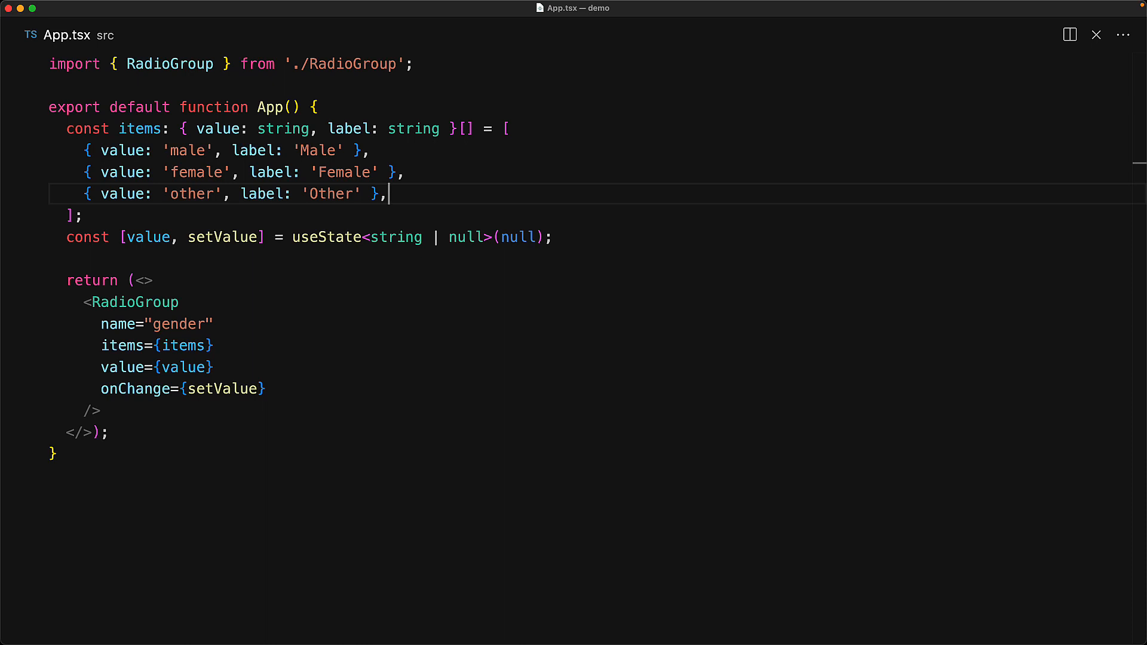
# Add { value: 'unknown', label: 'Prefer not to say' } to items and choose it in the preview
pyautogui.press('enter')
pyautogui.write("{ value: 'unknown', label: 'Prefer not to say'},")
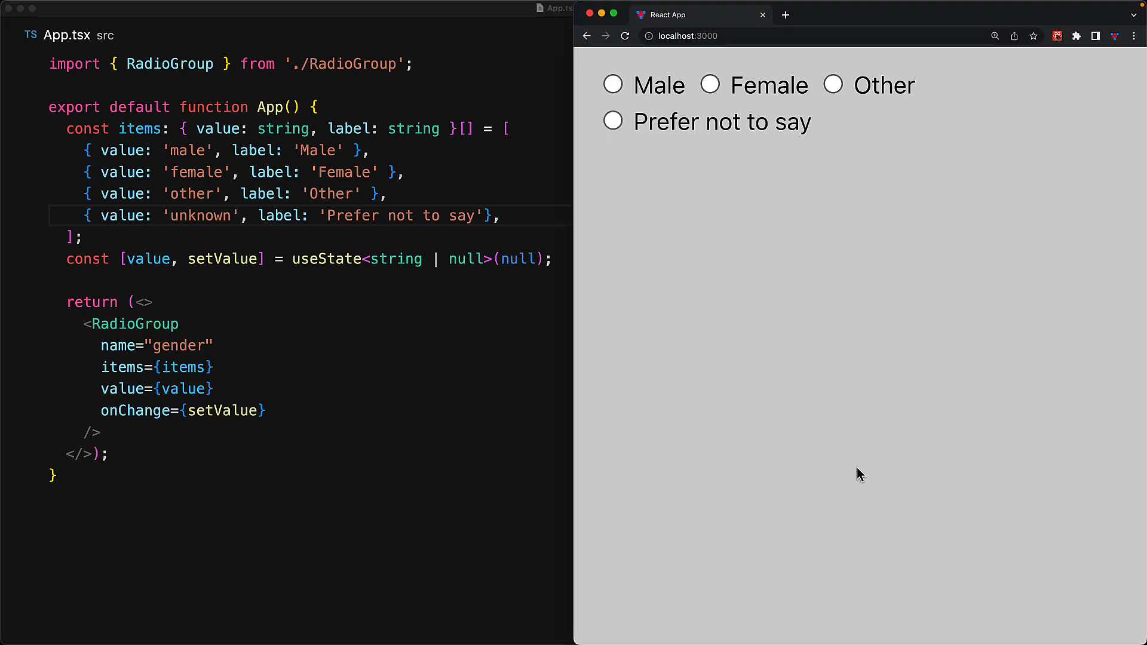
pyautogui.click(708, 84)
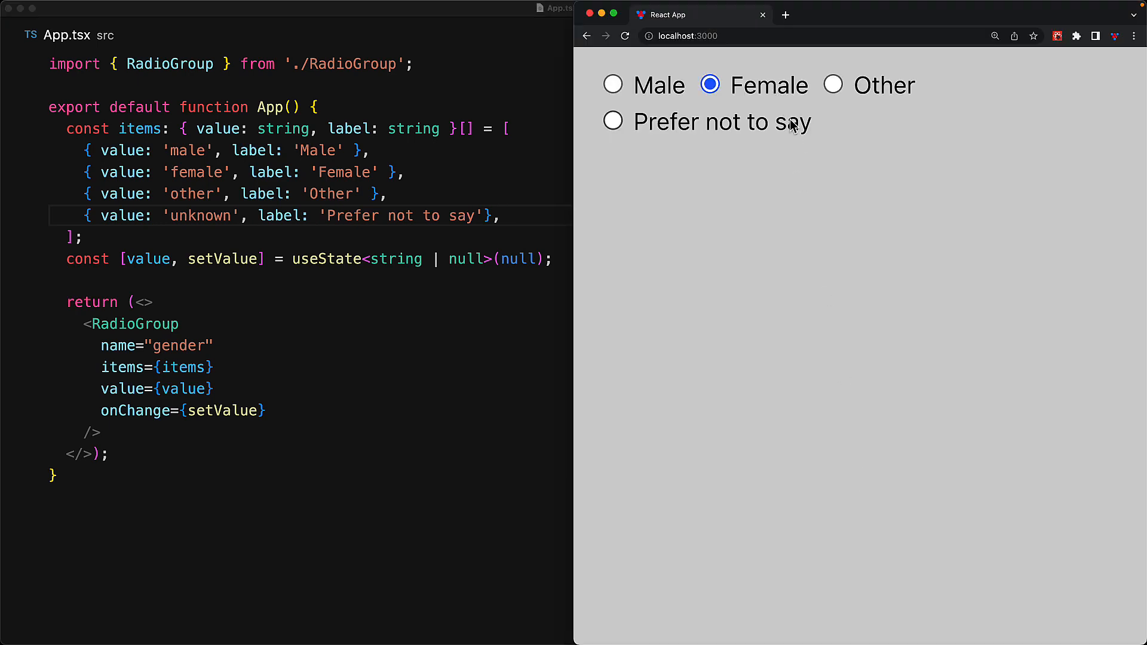
pyautogui.moveTo(836, 200)
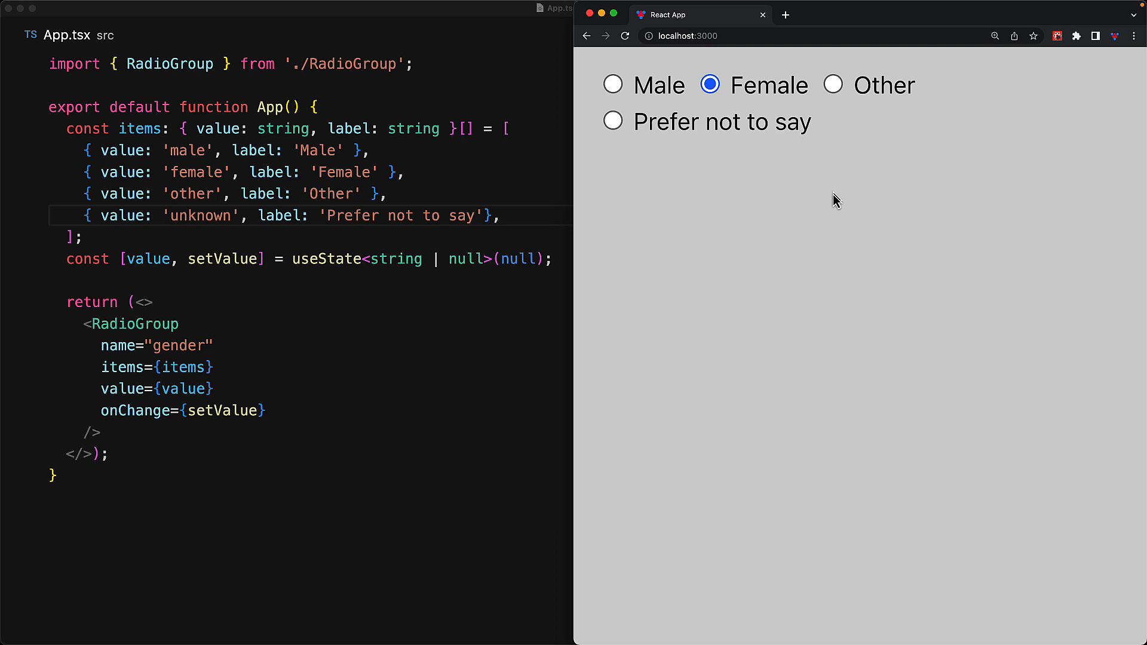
pyautogui.click(612, 122)
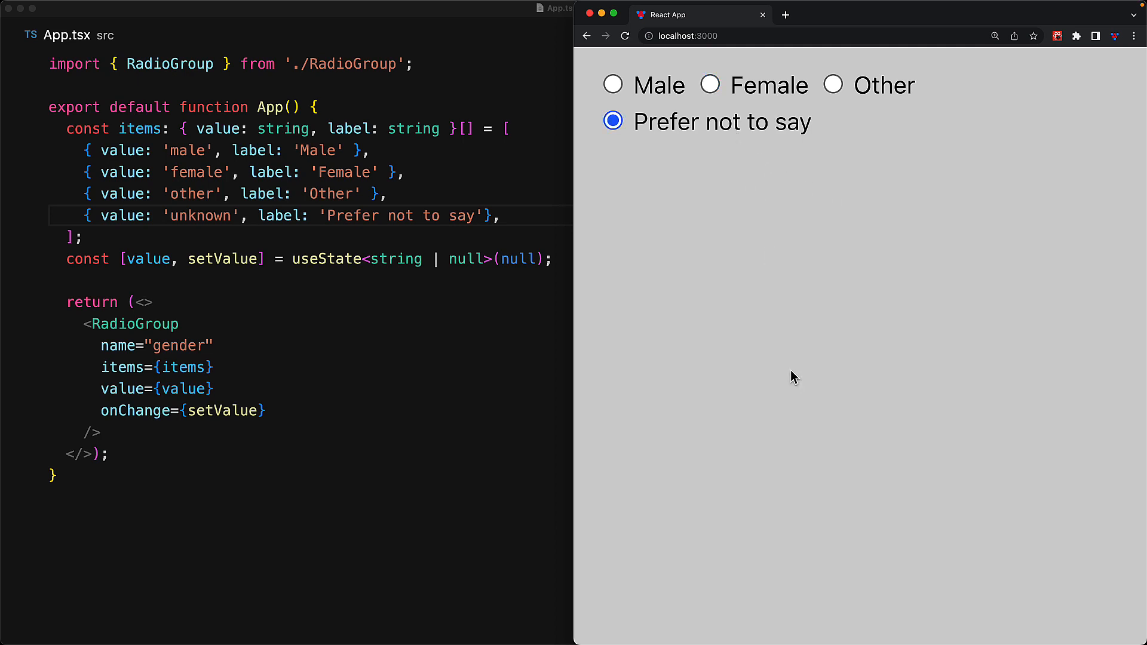